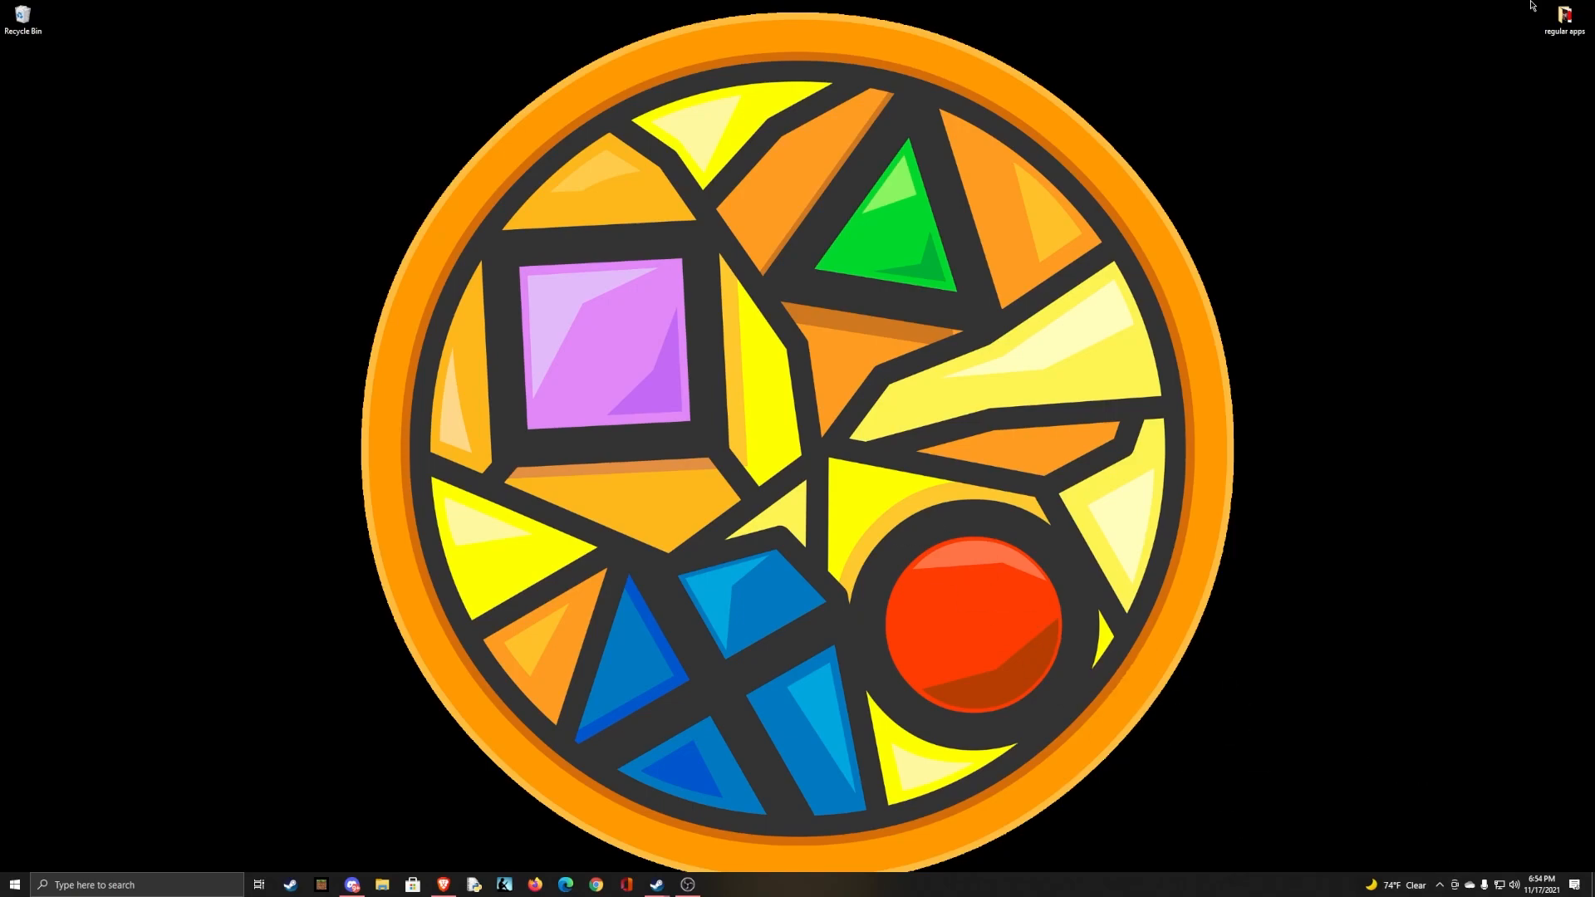
{"action": "mouse_move", "coordinate": [768, 800]}
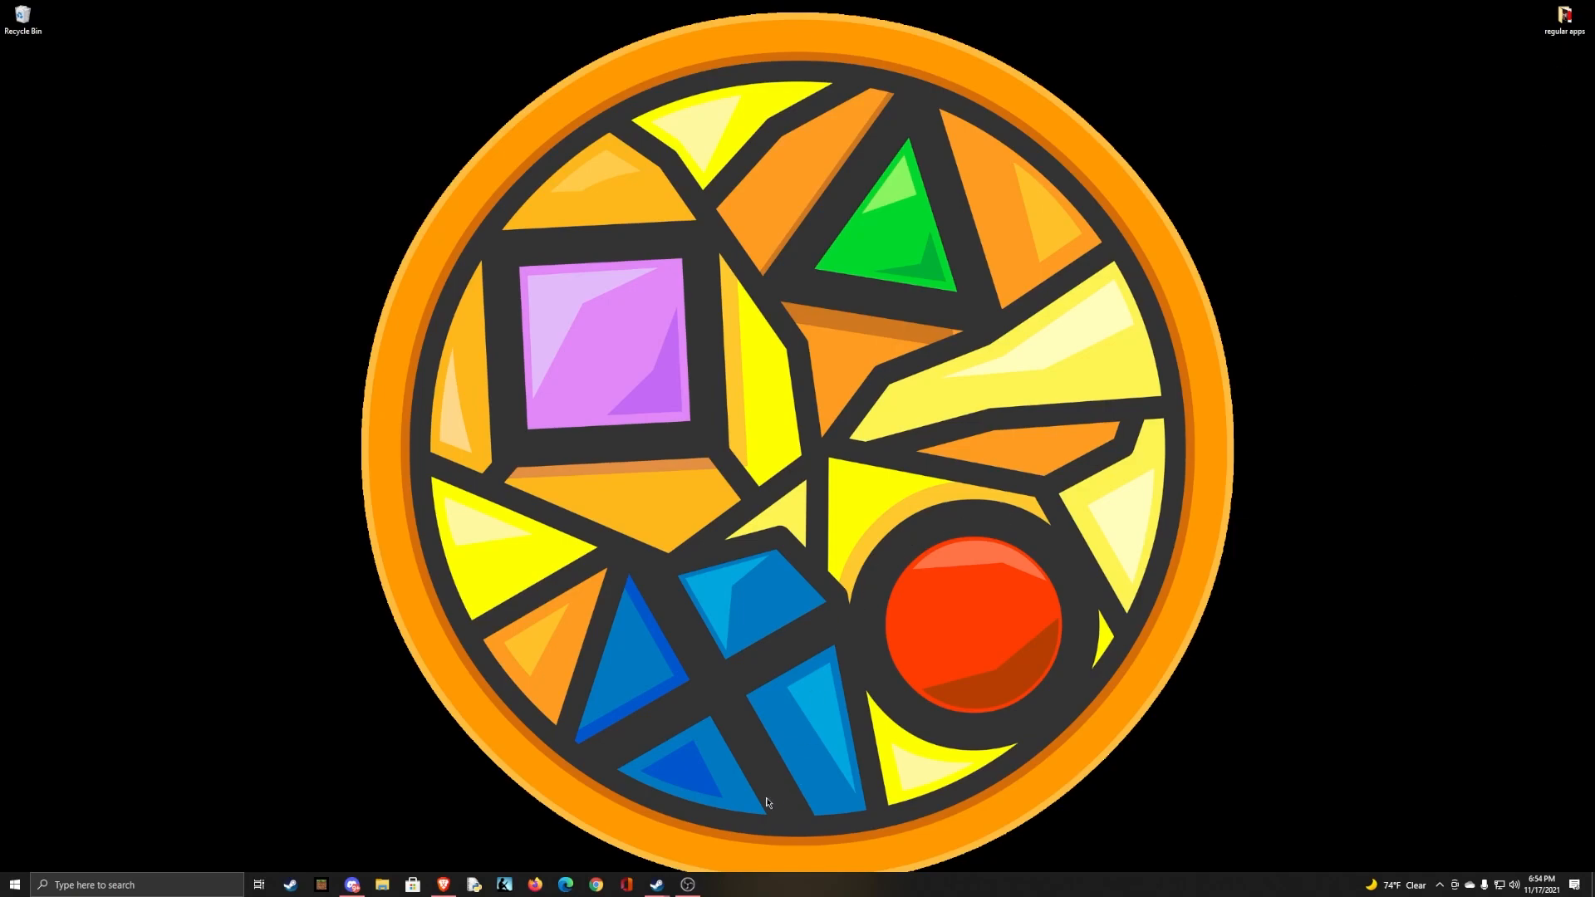
{"action": "mouse_move", "coordinate": [655, 890]}
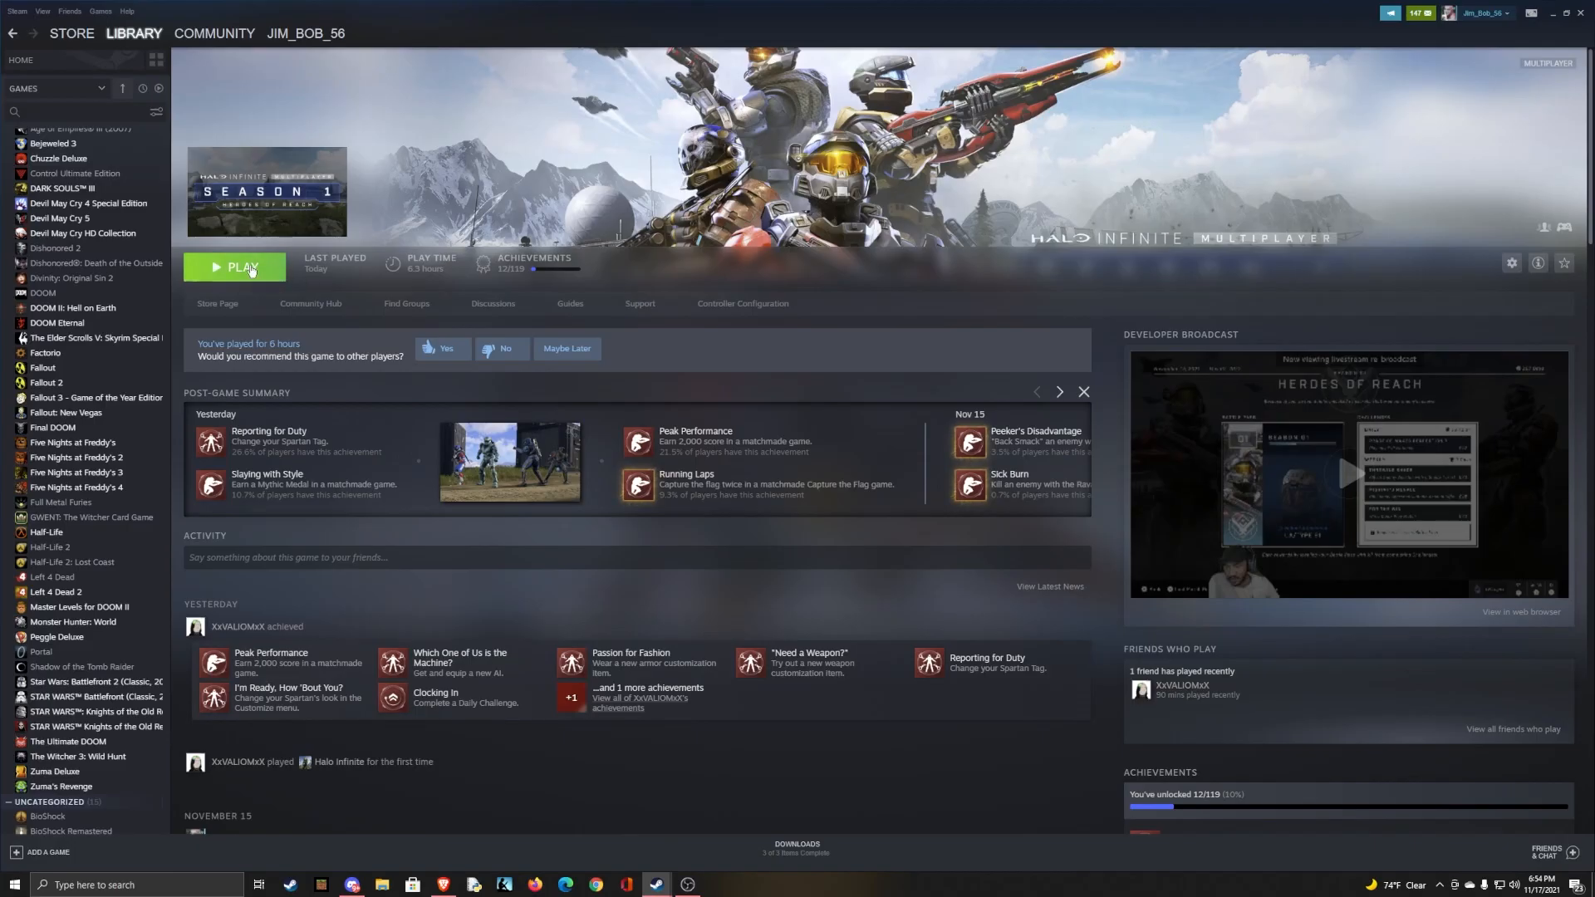
{"action": "left_click", "coordinate": [235, 266]}
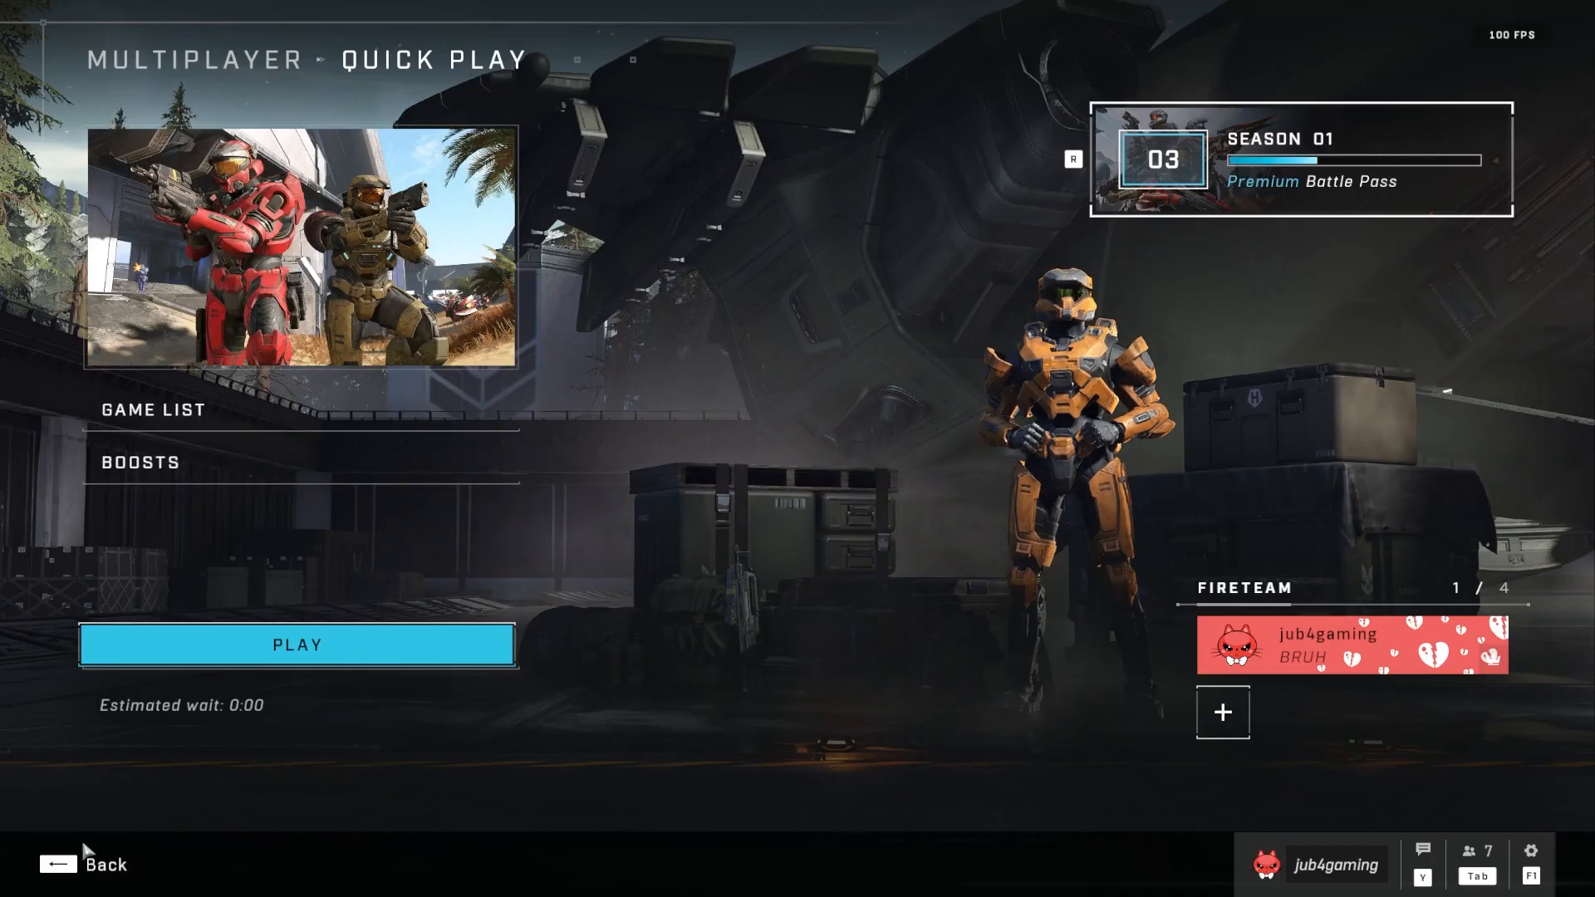
{"action": "mouse_move", "coordinate": [238, 862]}
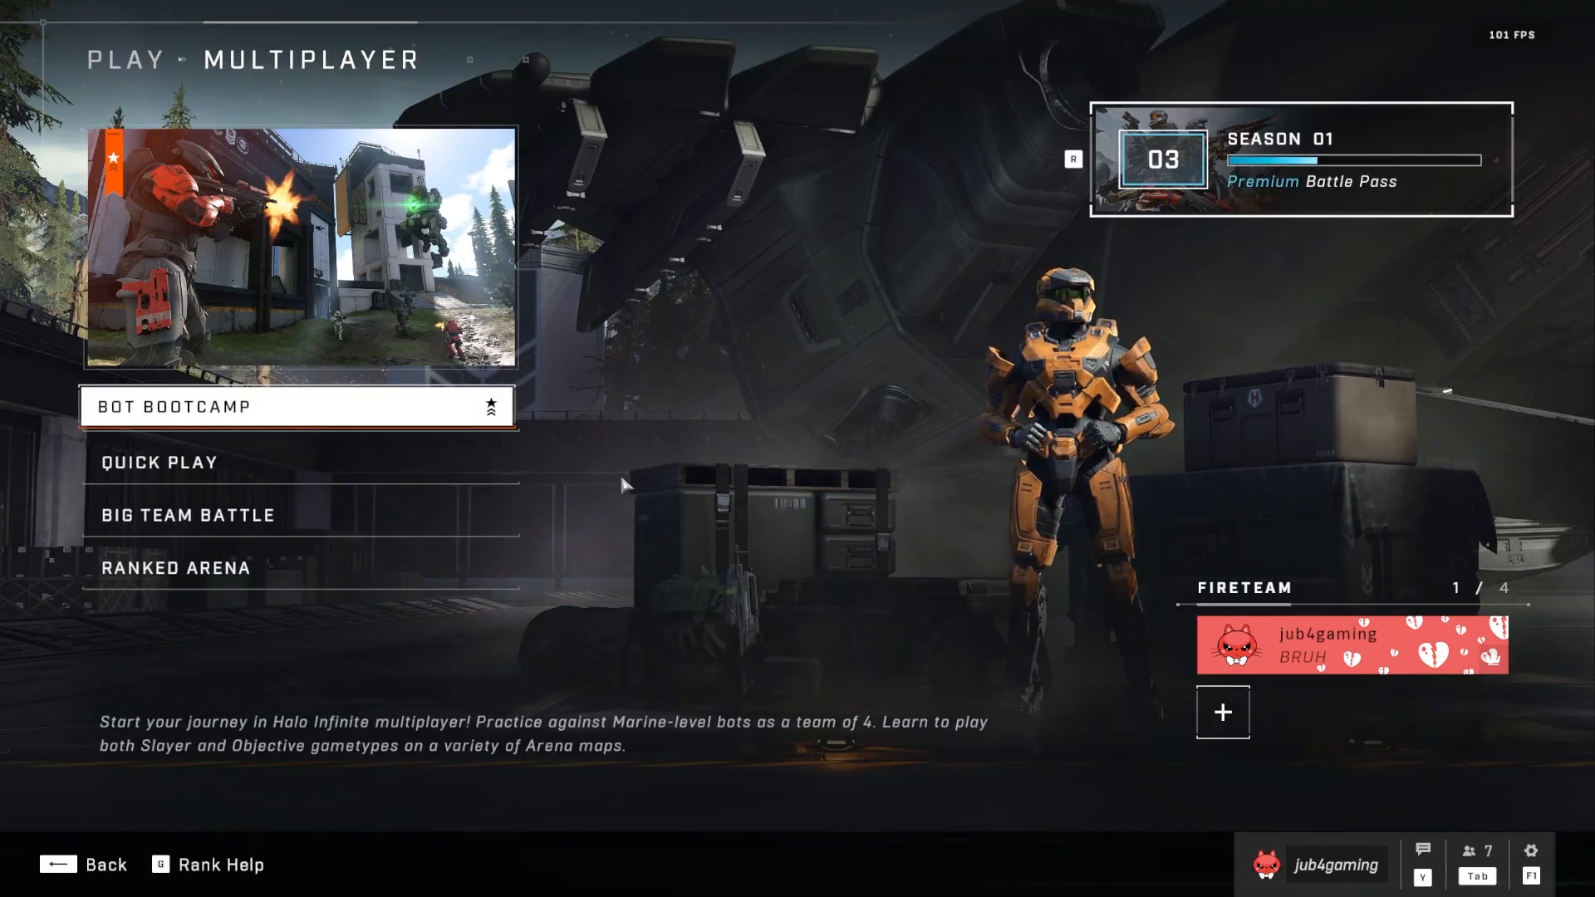
{"action": "mouse_move", "coordinate": [947, 831]}
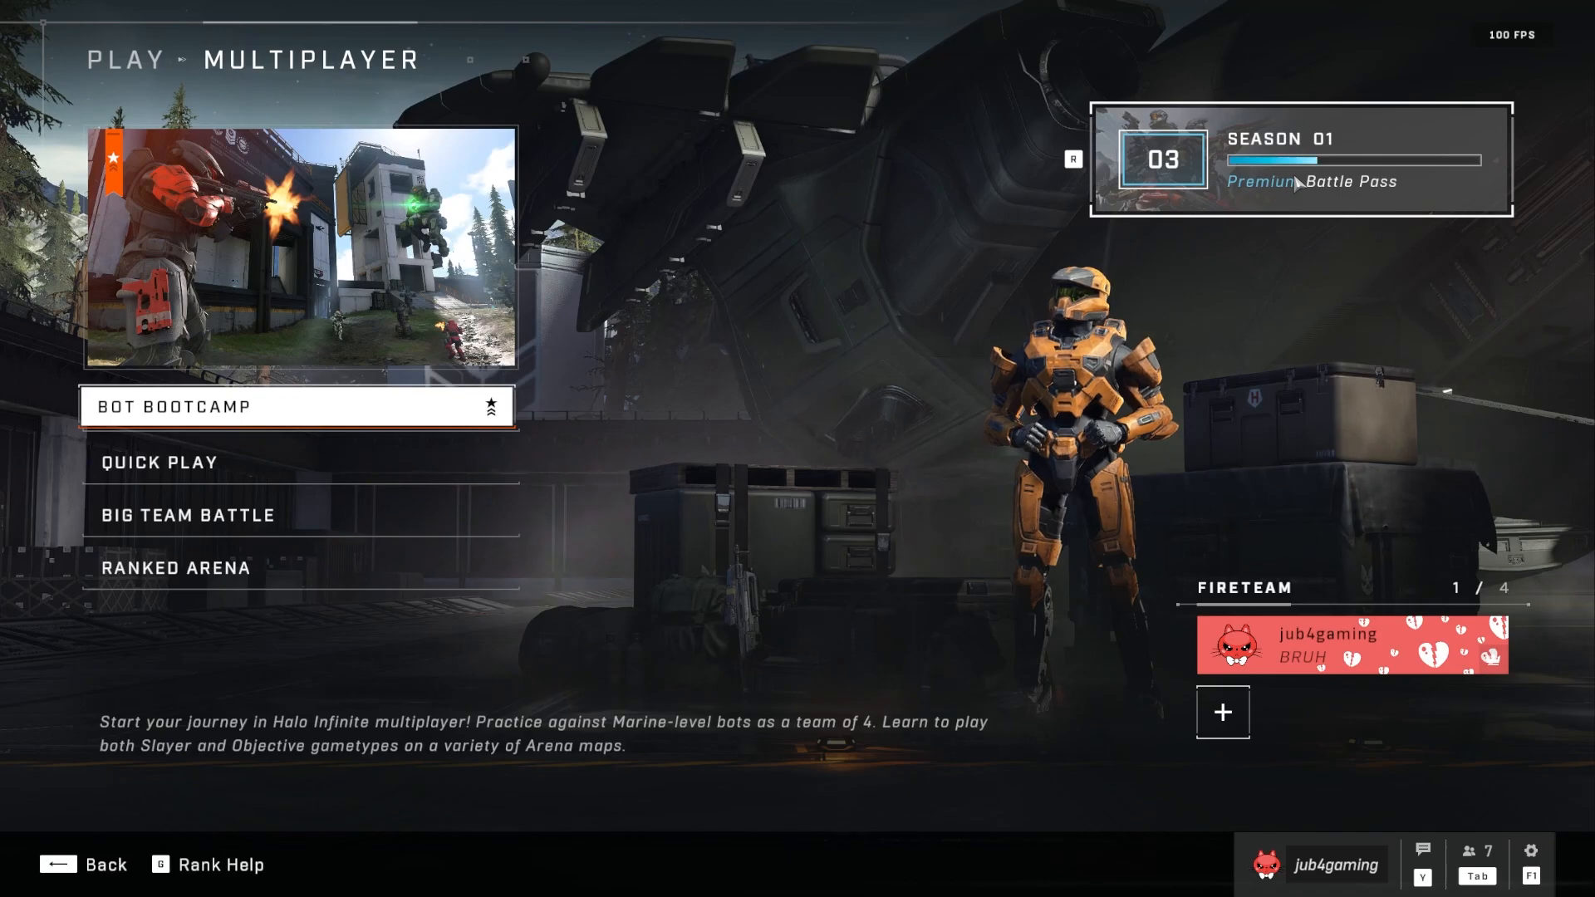
{"action": "mouse_move", "coordinate": [1357, 513]}
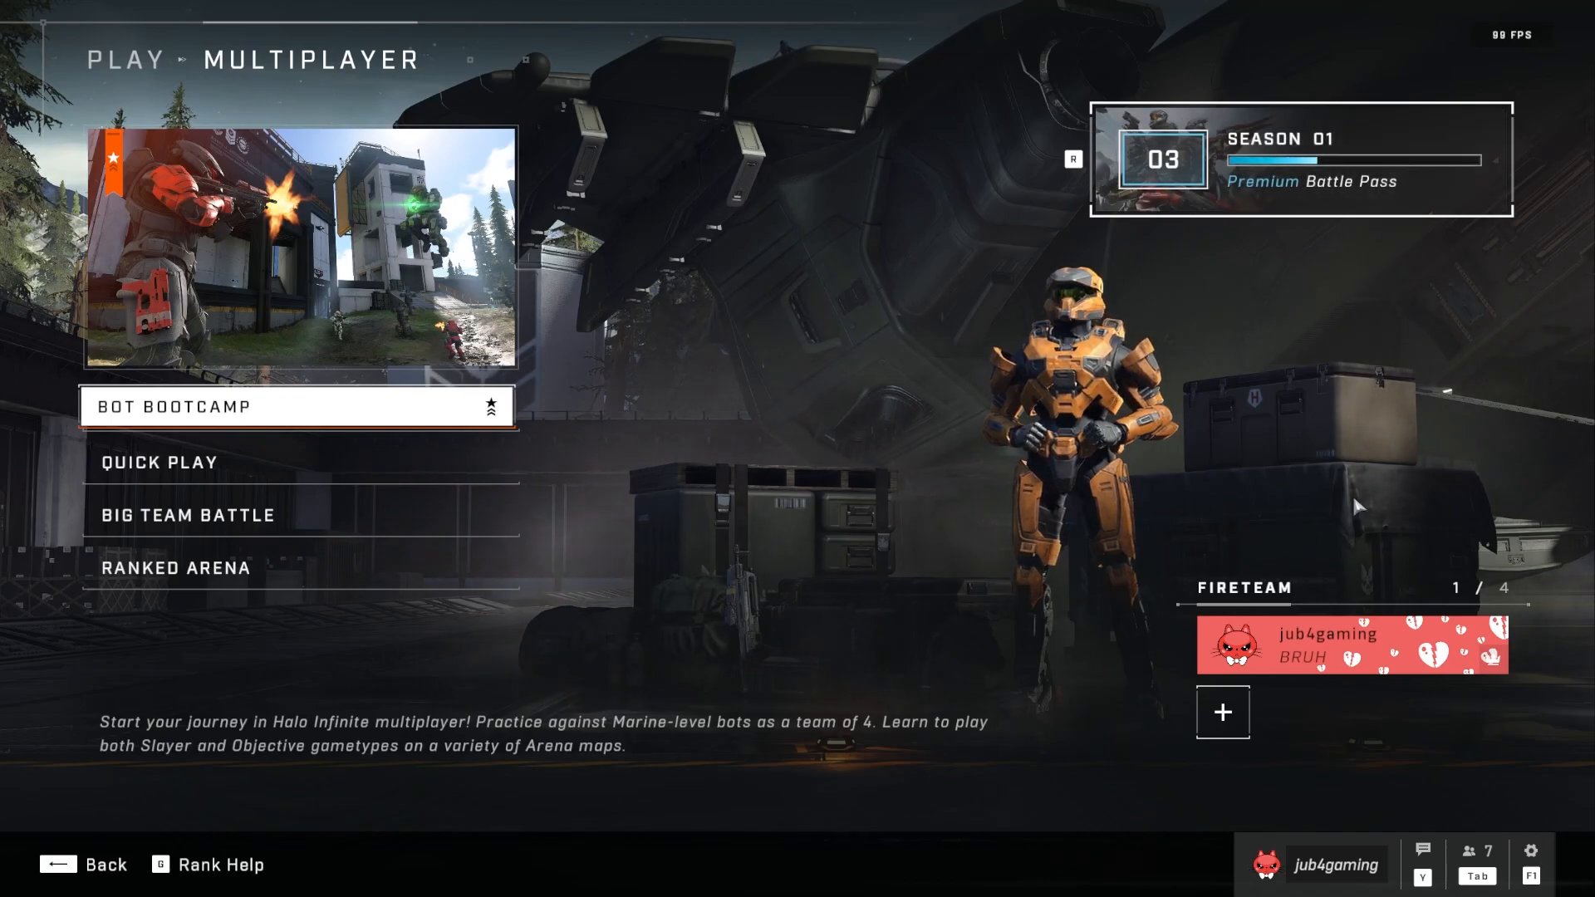
{"action": "mouse_move", "coordinate": [56, 874]}
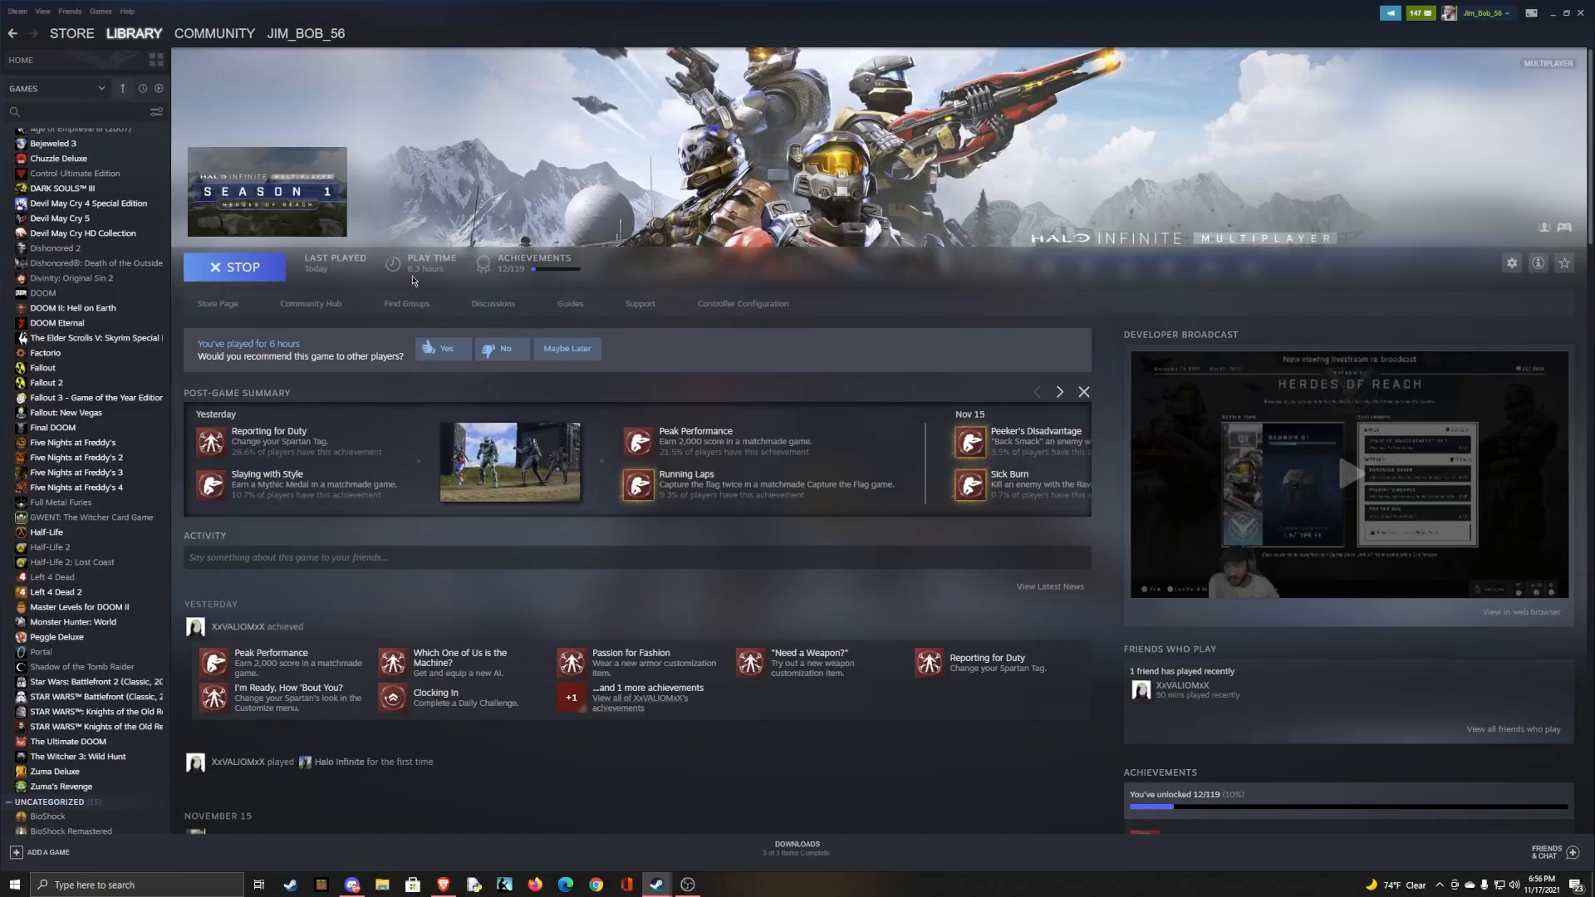
Stop the running Halo Infinite from its Steam library page.
{"action": "left_click", "coordinate": [235, 267]}
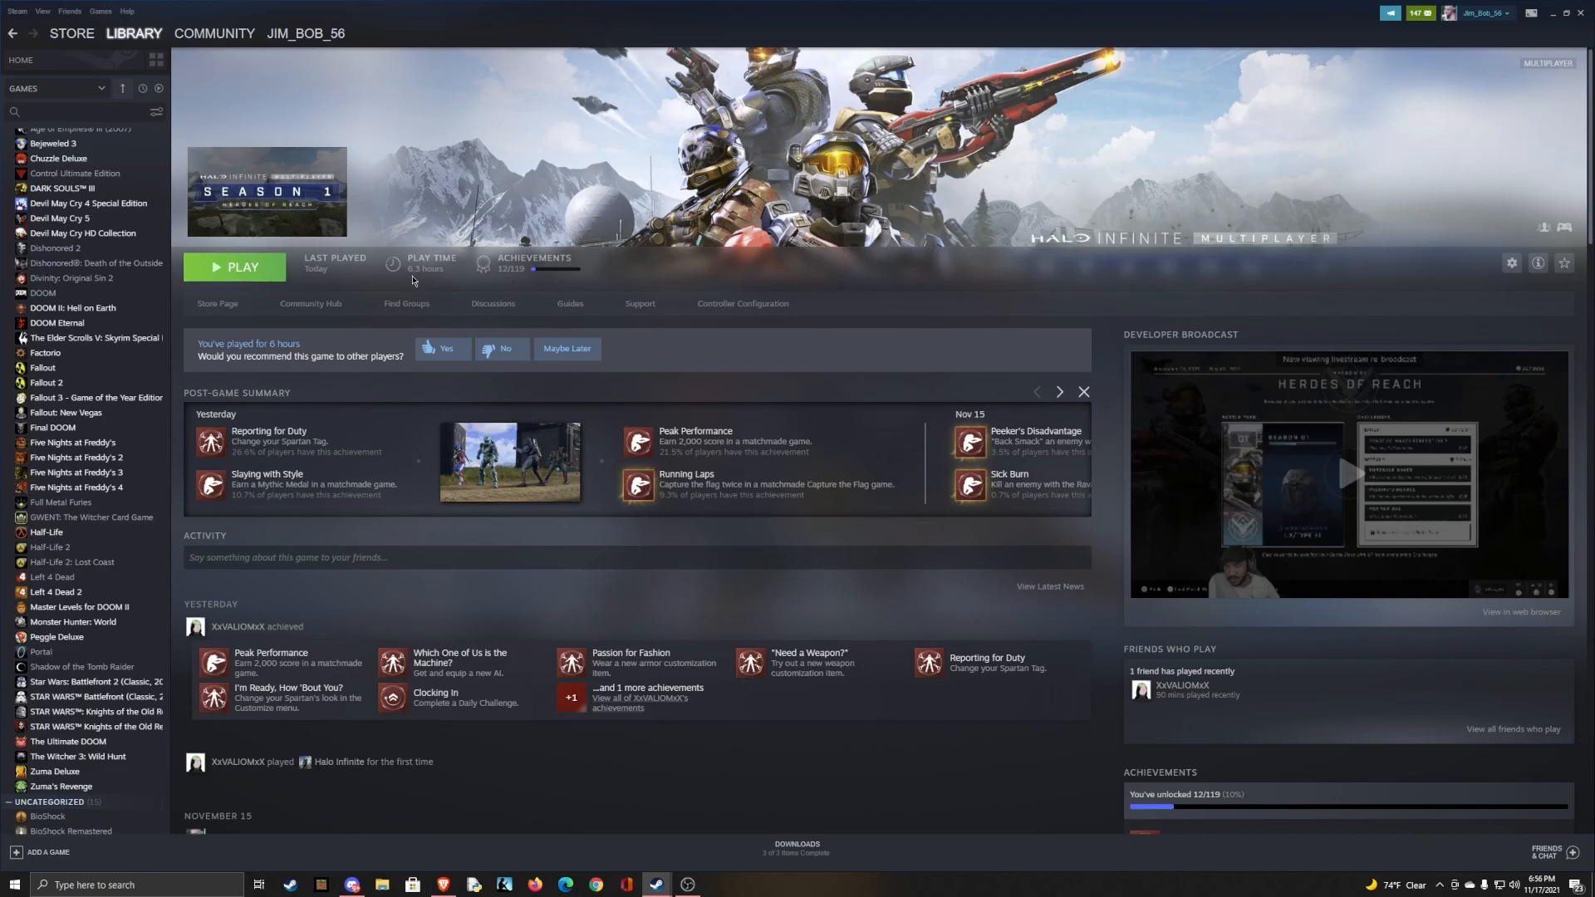
{"action": "mouse_move", "coordinate": [1191, 386]}
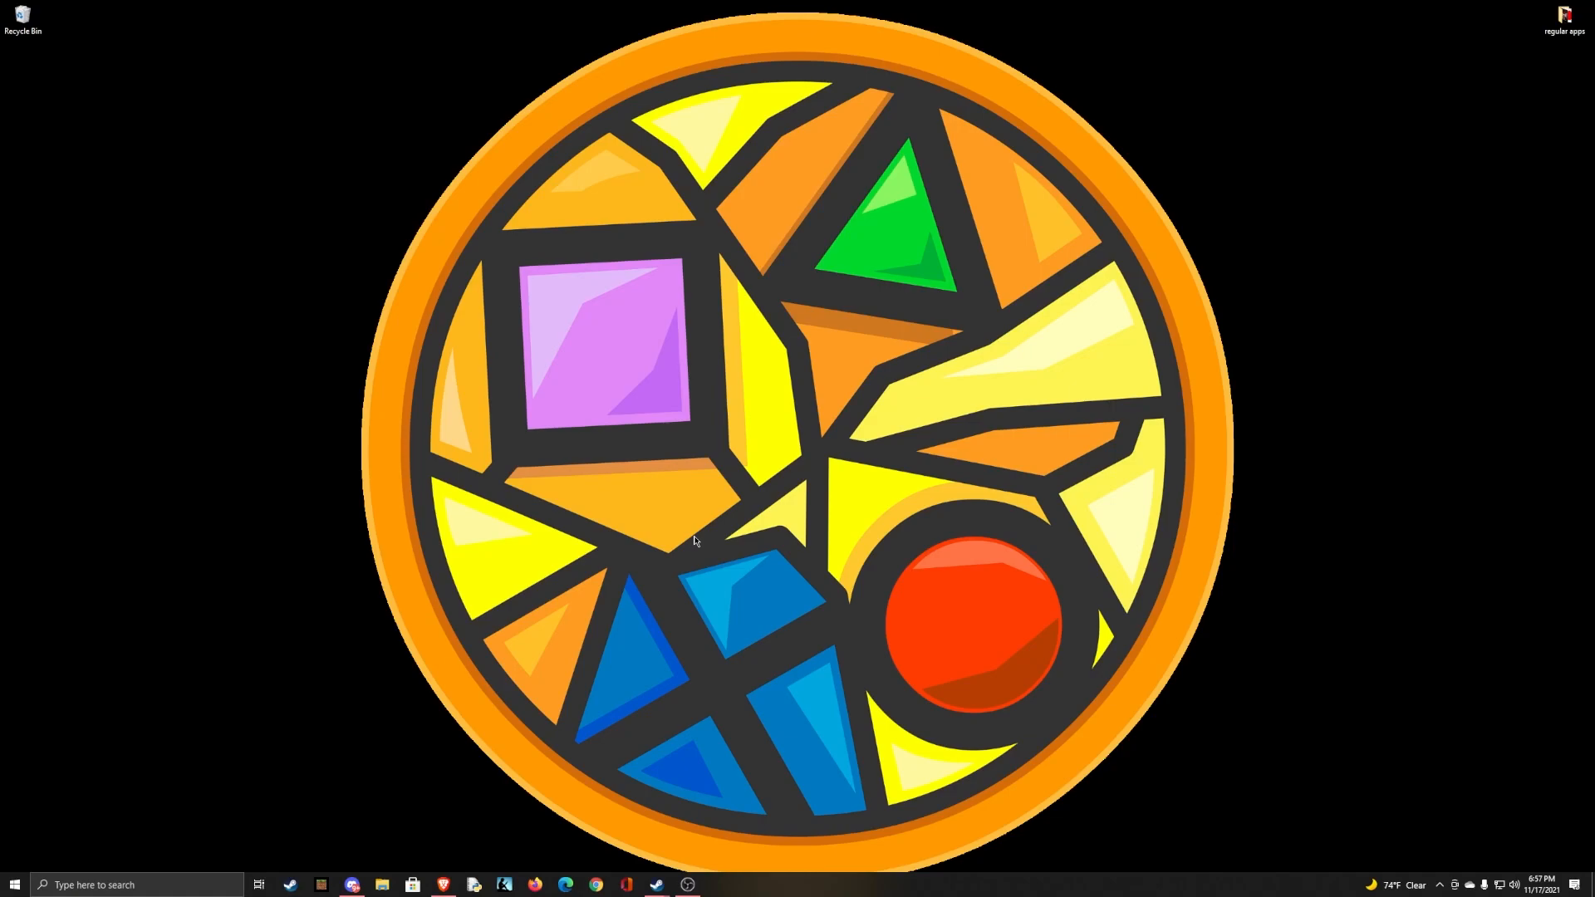
{"action": "mouse_move", "coordinate": [666, 532]}
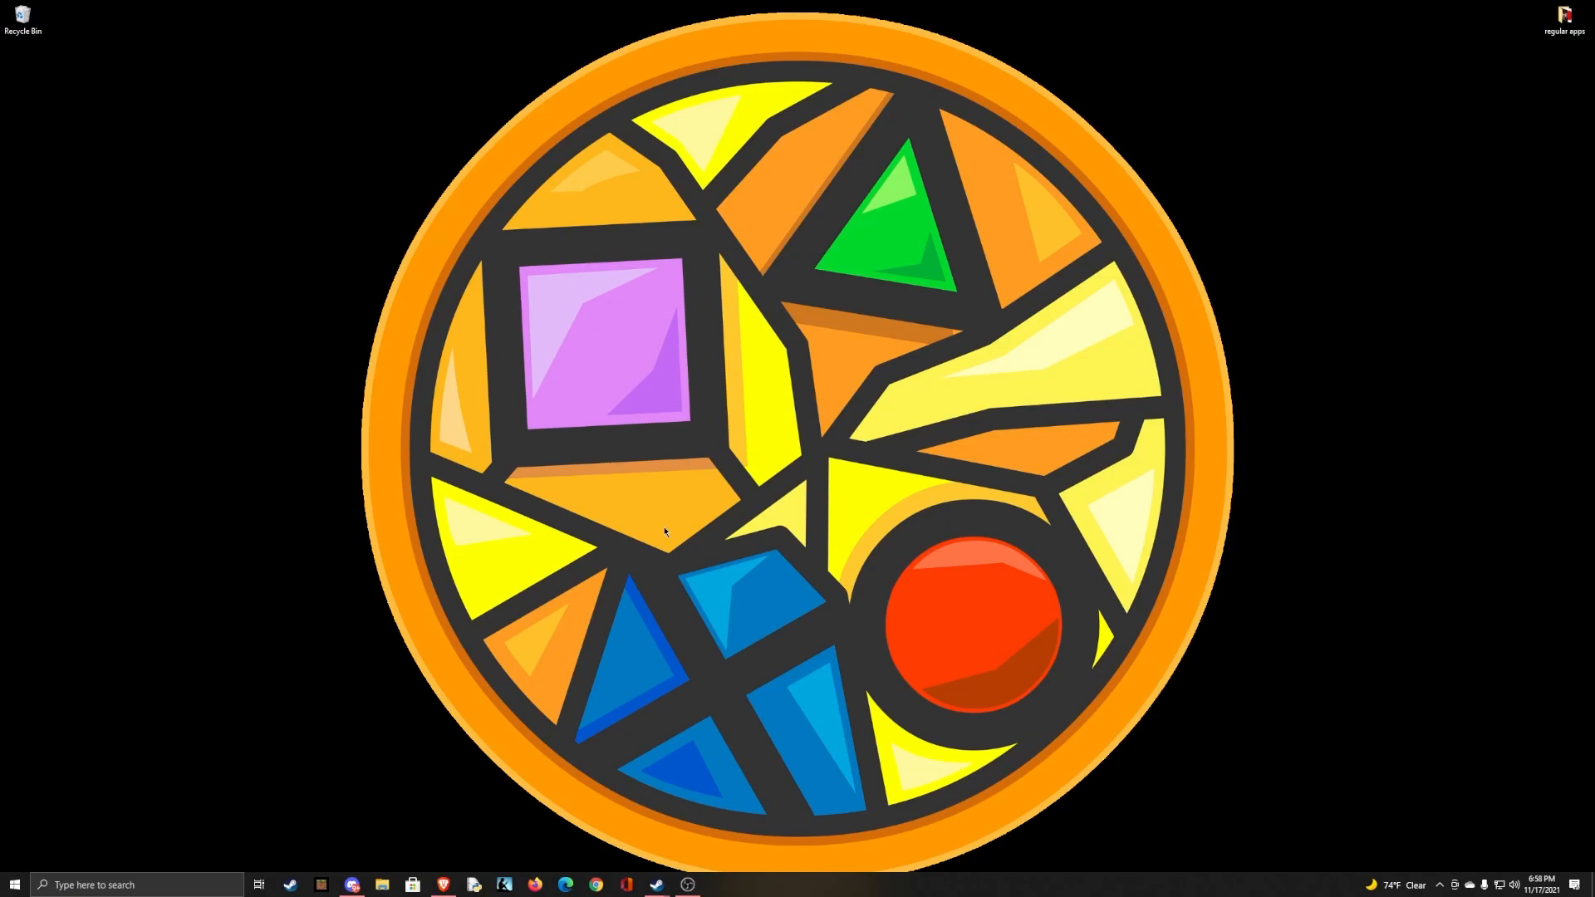
{"action": "mouse_move", "coordinate": [584, 551]}
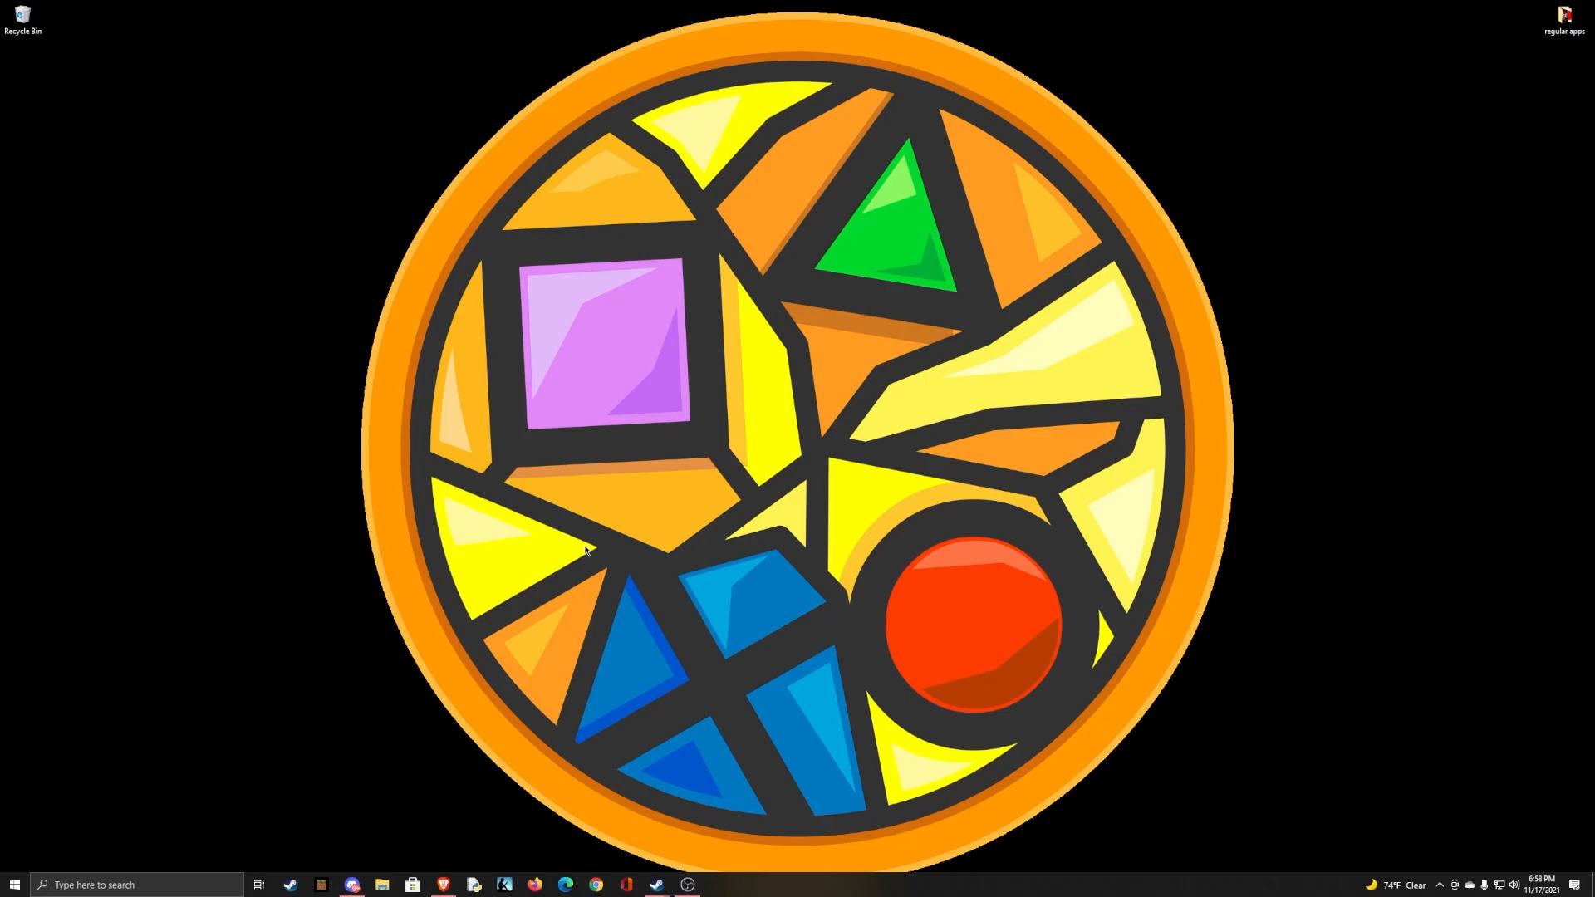
{"action": "mouse_move", "coordinate": [642, 845]}
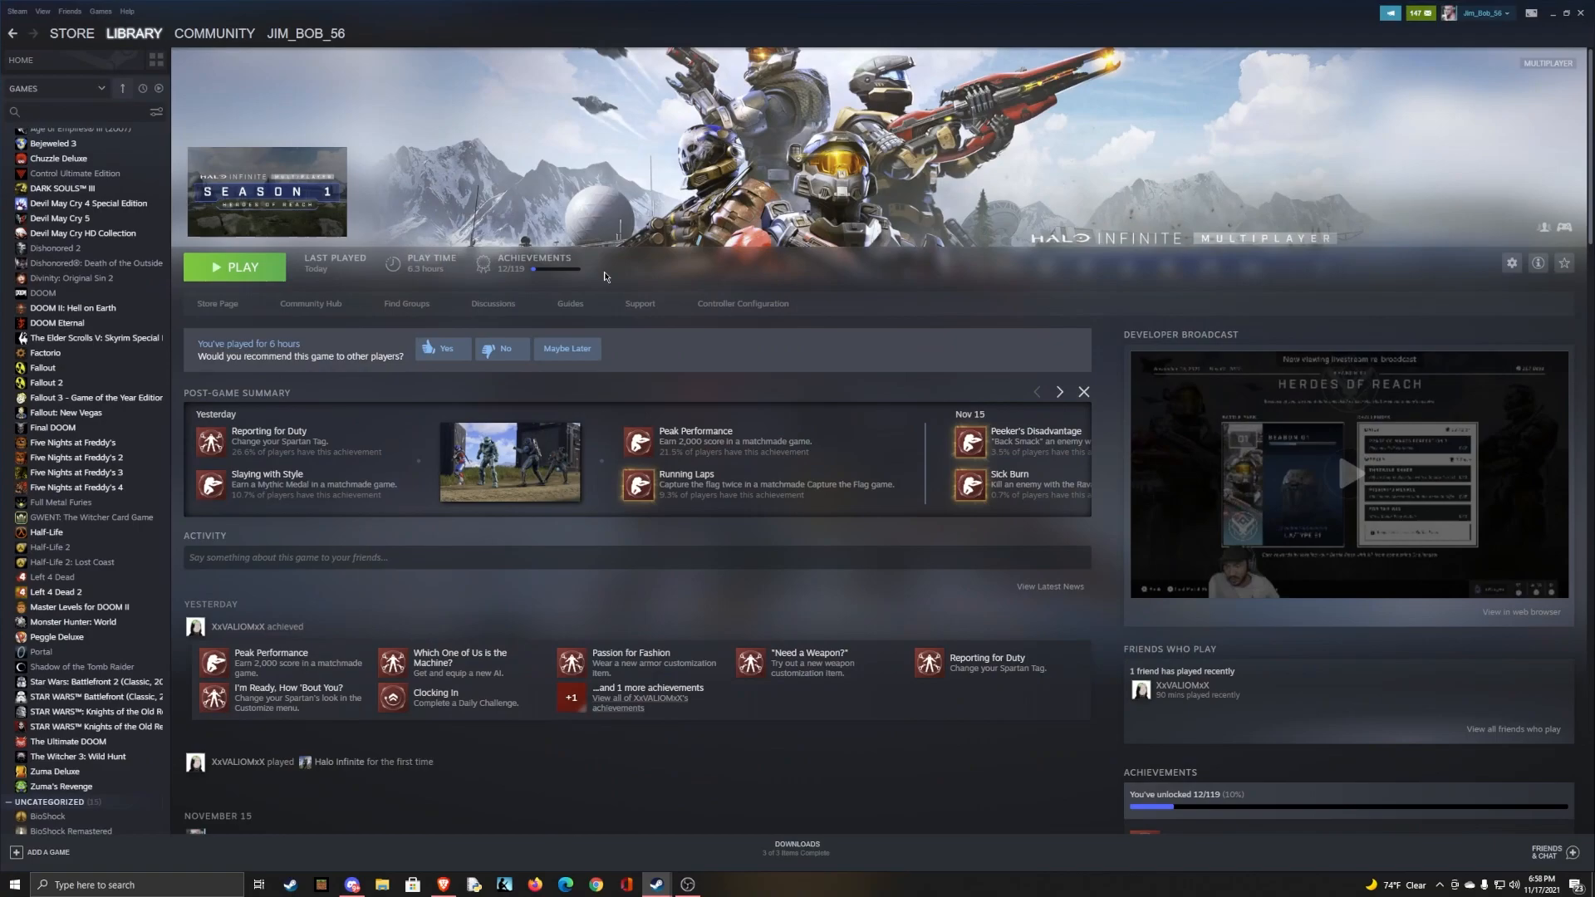
{"action": "mouse_move", "coordinate": [290, 290]}
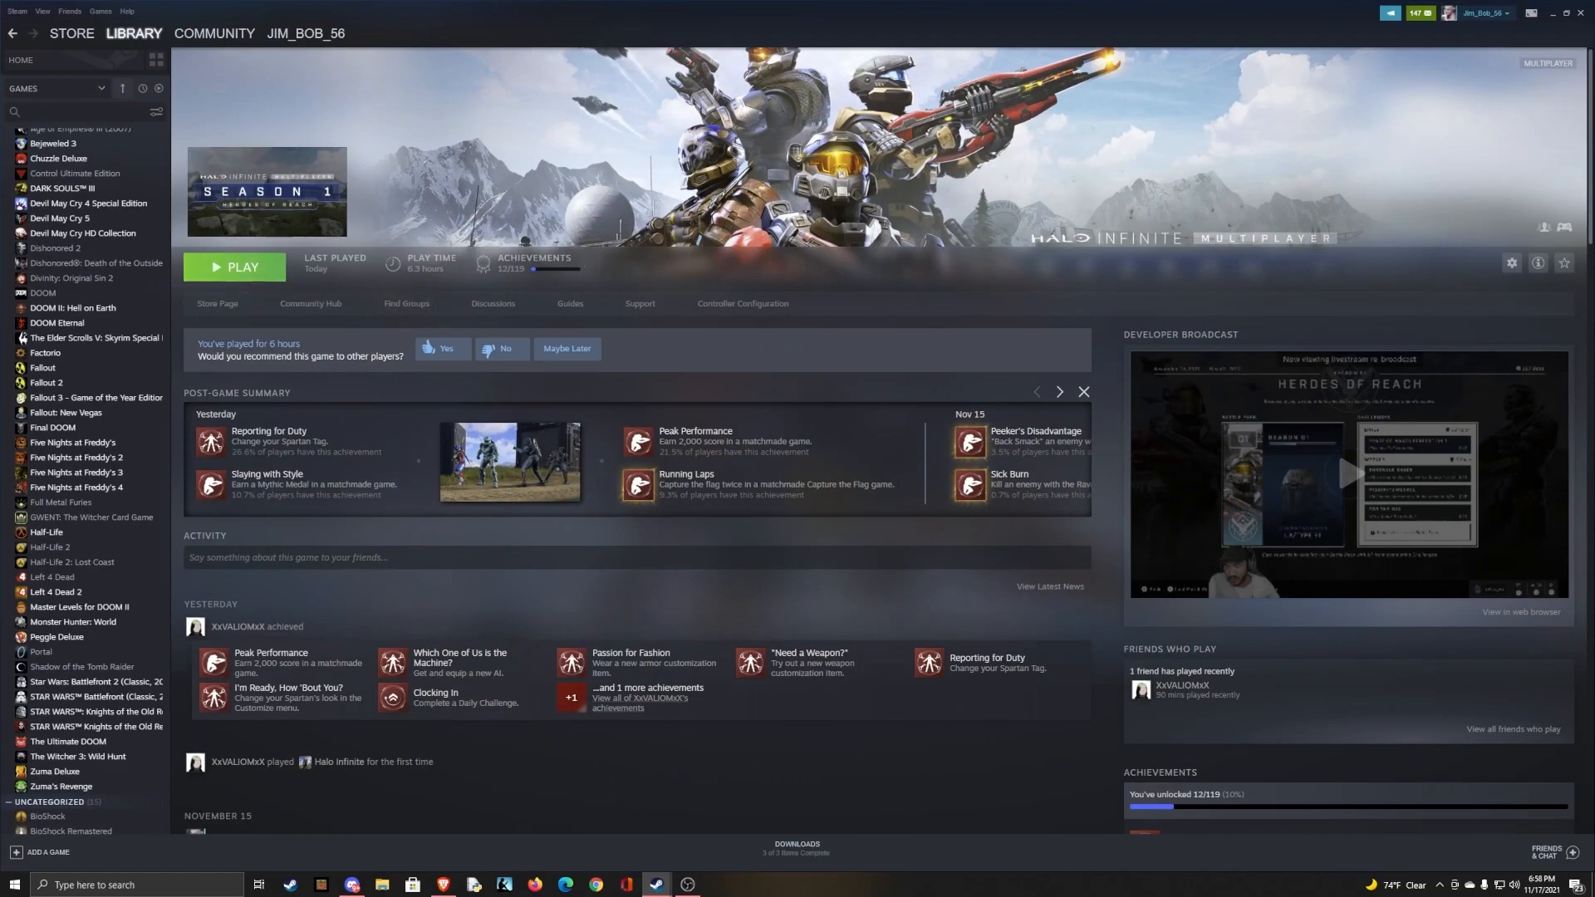
Launch Halo Infinite from Steam and minimize the Steam window.
{"action": "left_click", "coordinate": [1510, 262]}
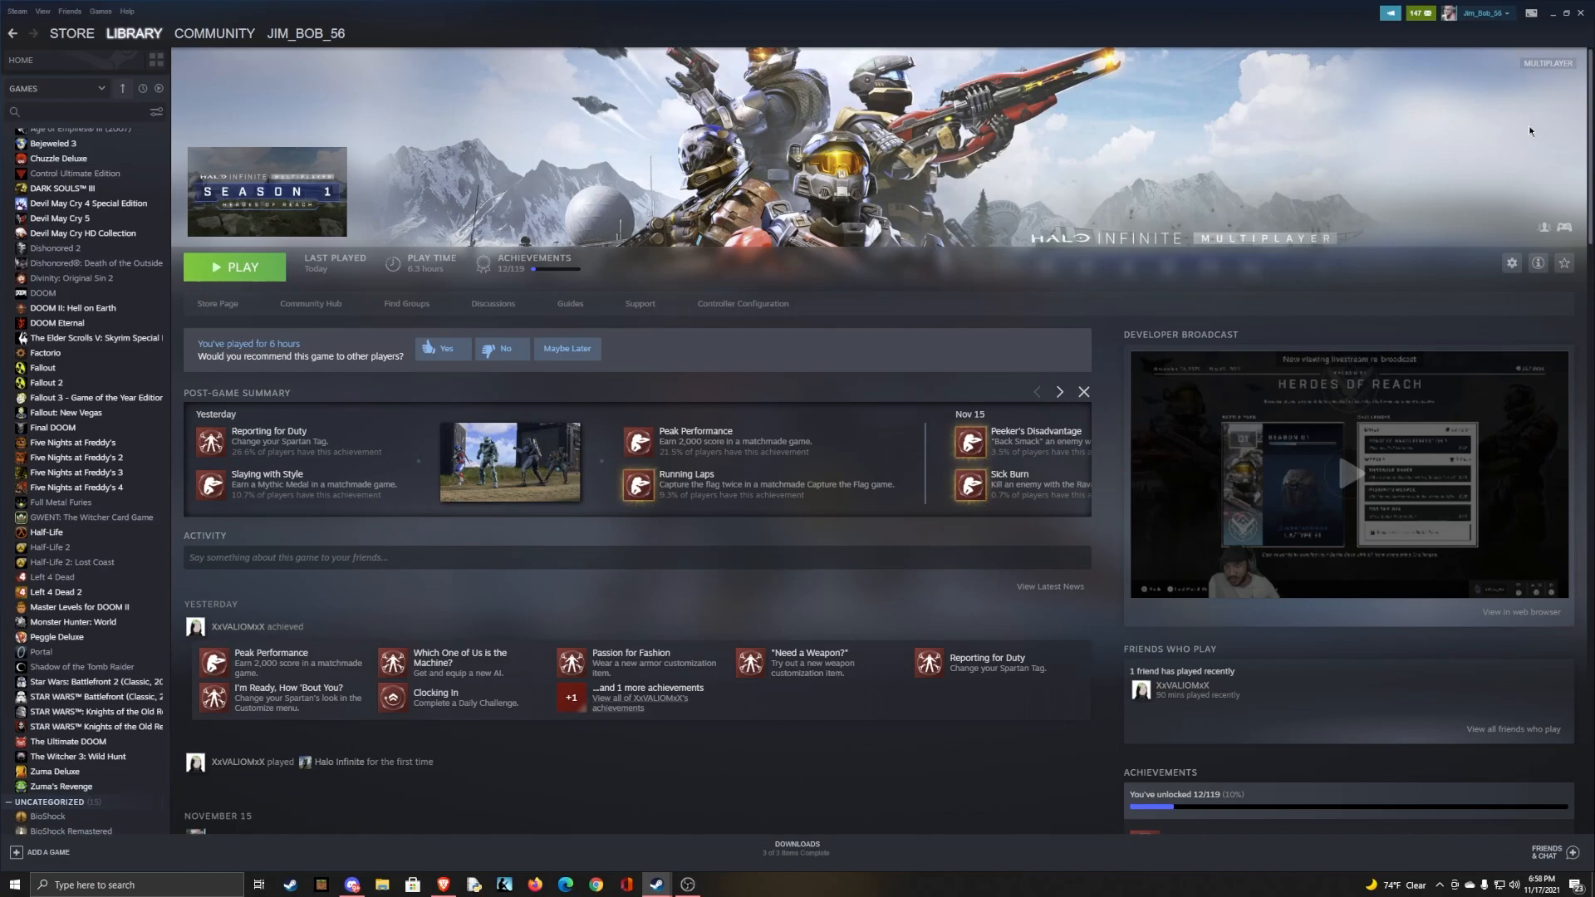
{"action": "mouse_move", "coordinate": [313, 243]}
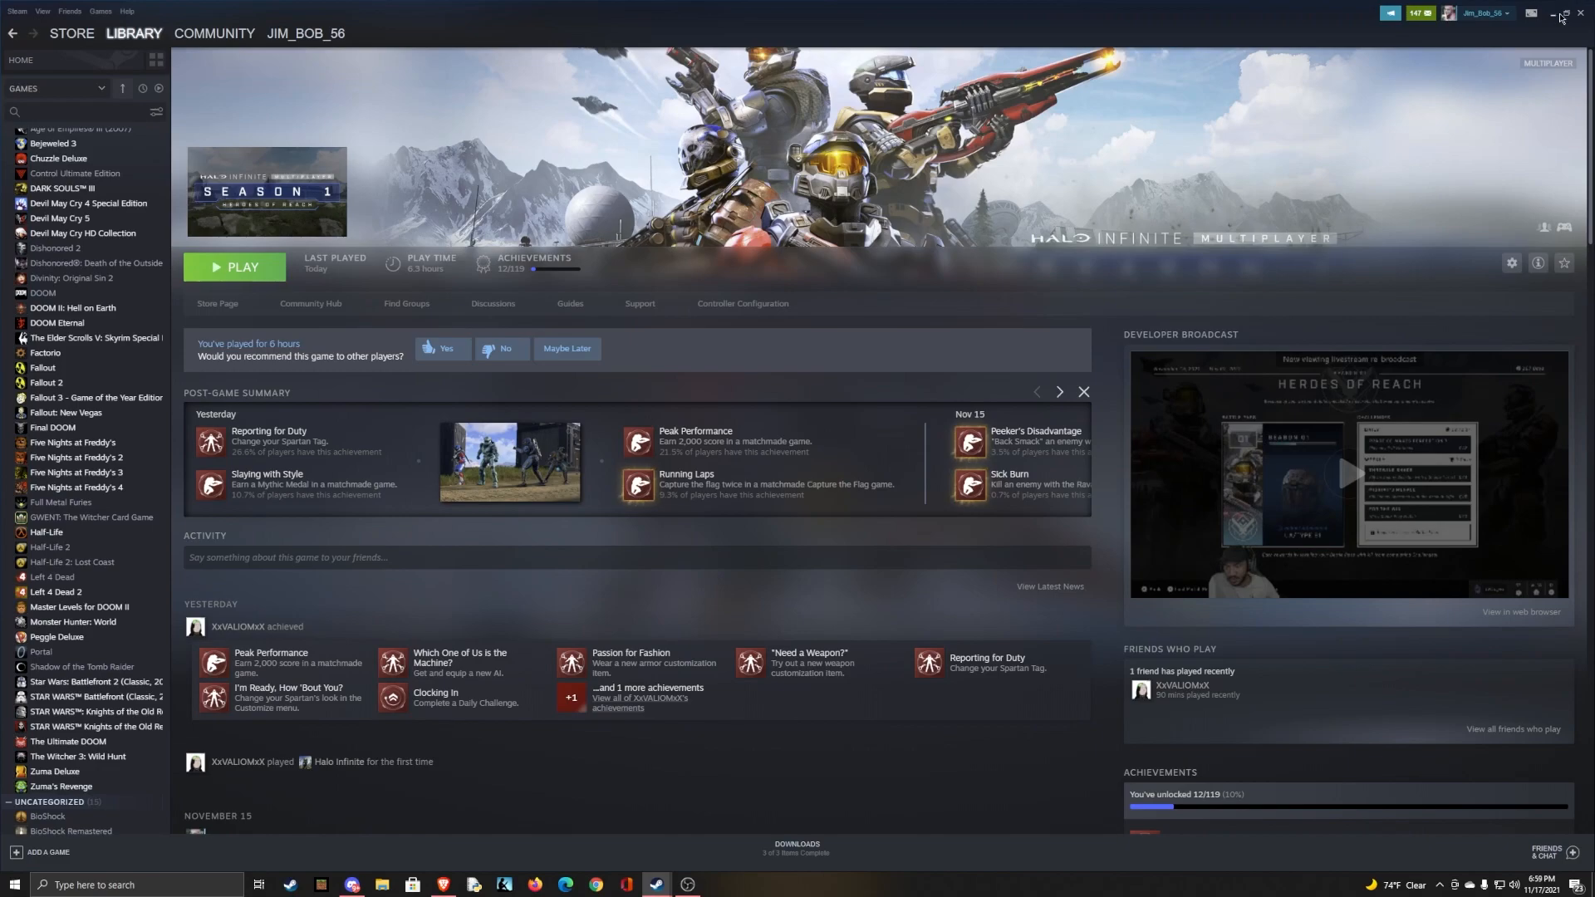
{"action": "left_click", "coordinate": [234, 267]}
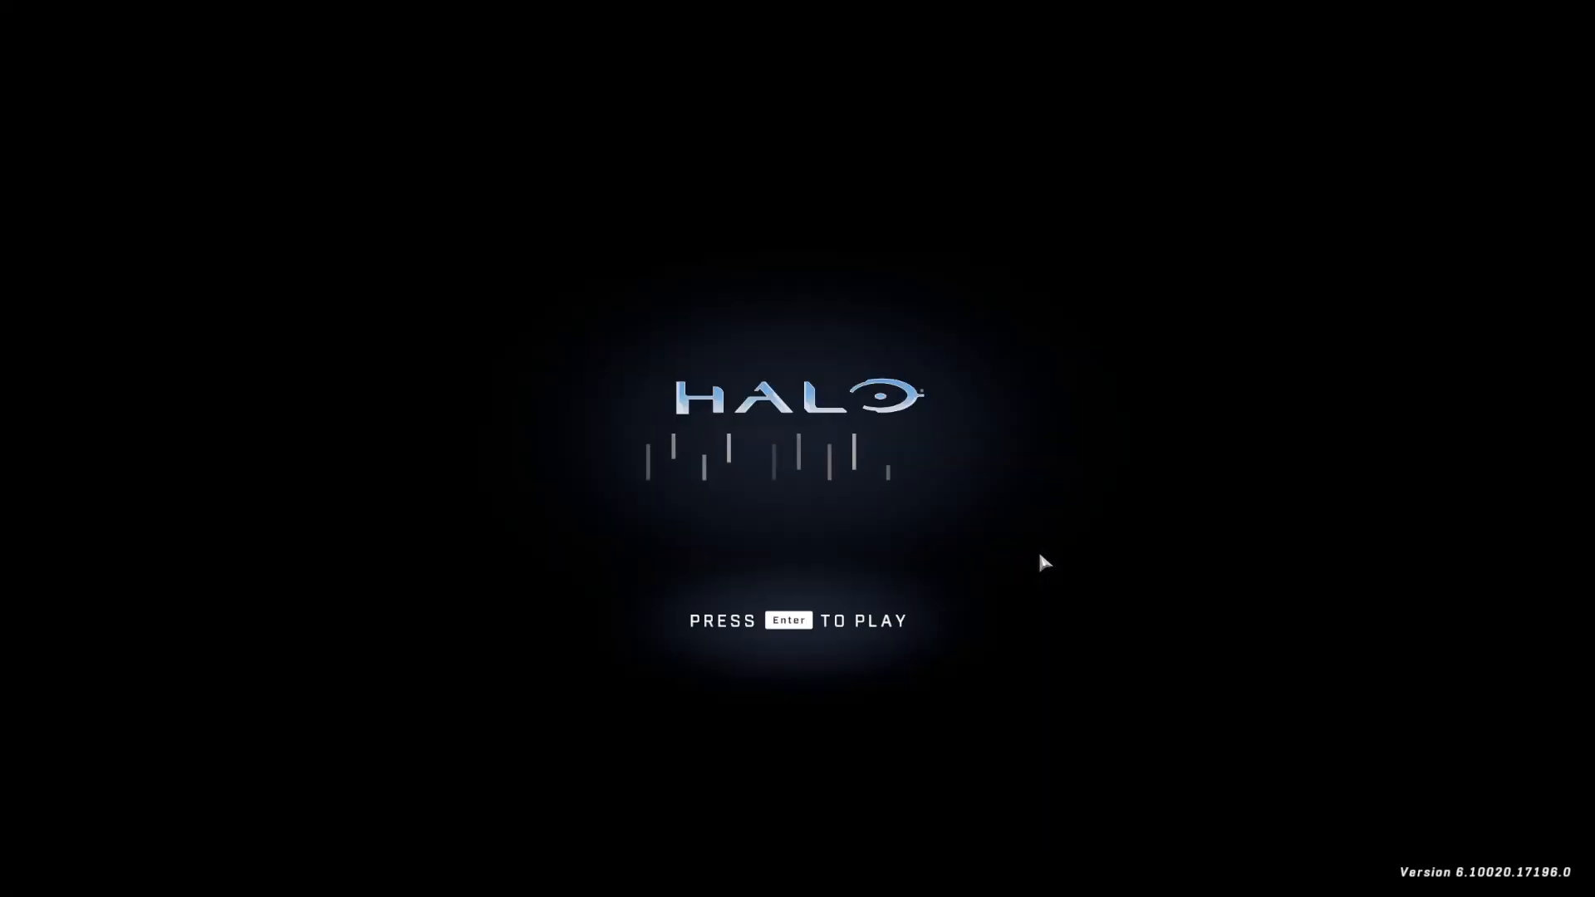
Get past the title screen and choose Multiplayer from the Play menu.
{"action": "key", "text": "Enter"}
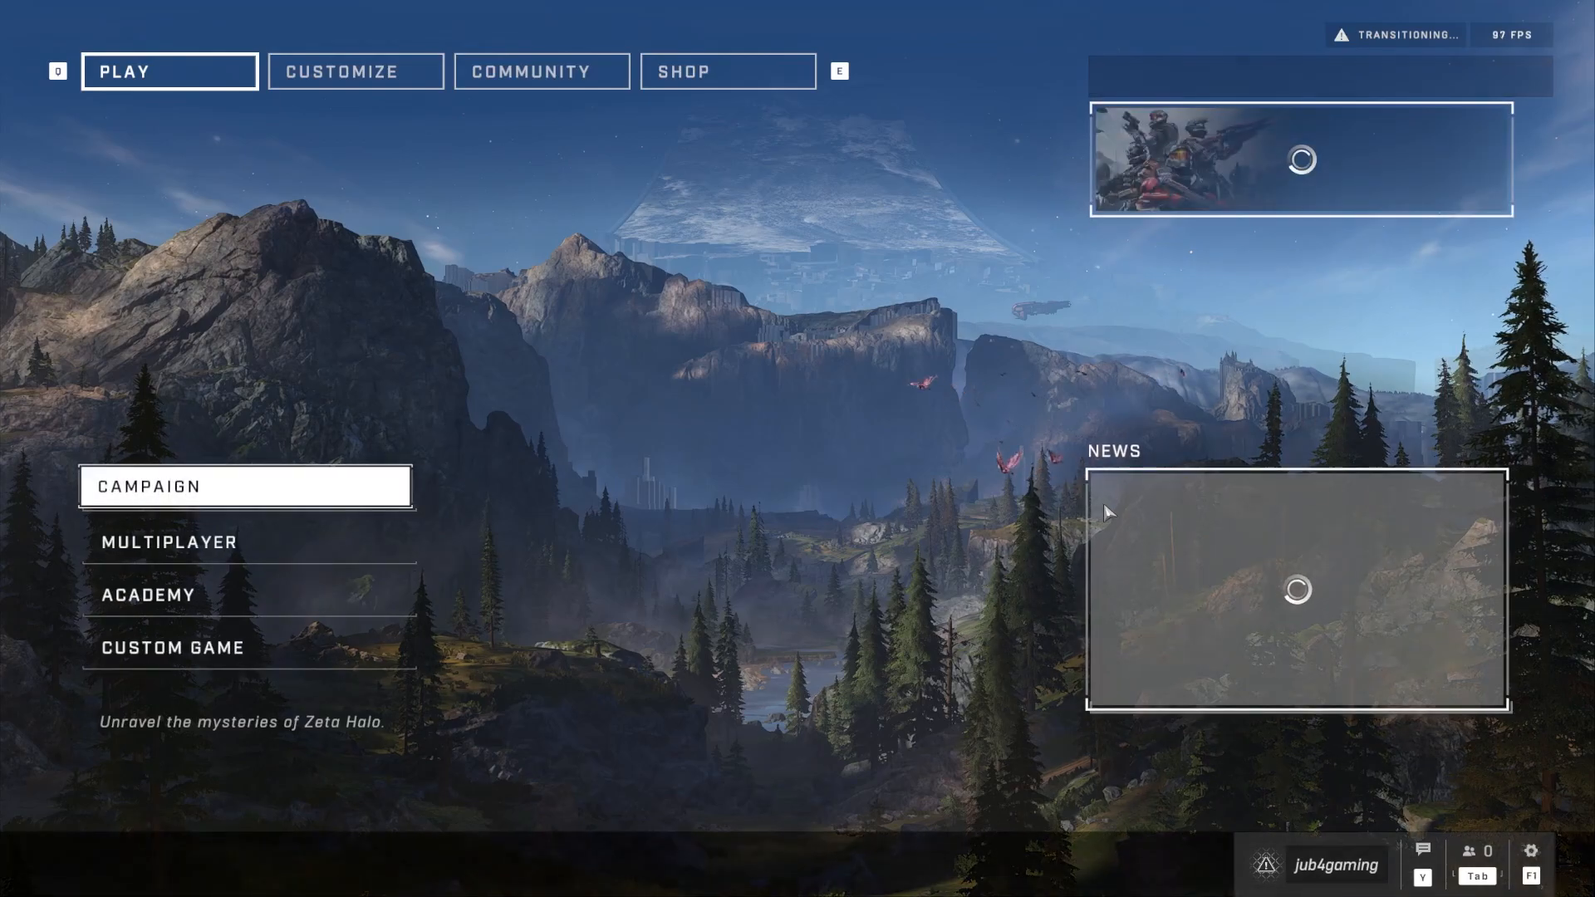
{"action": "mouse_move", "coordinate": [267, 557]}
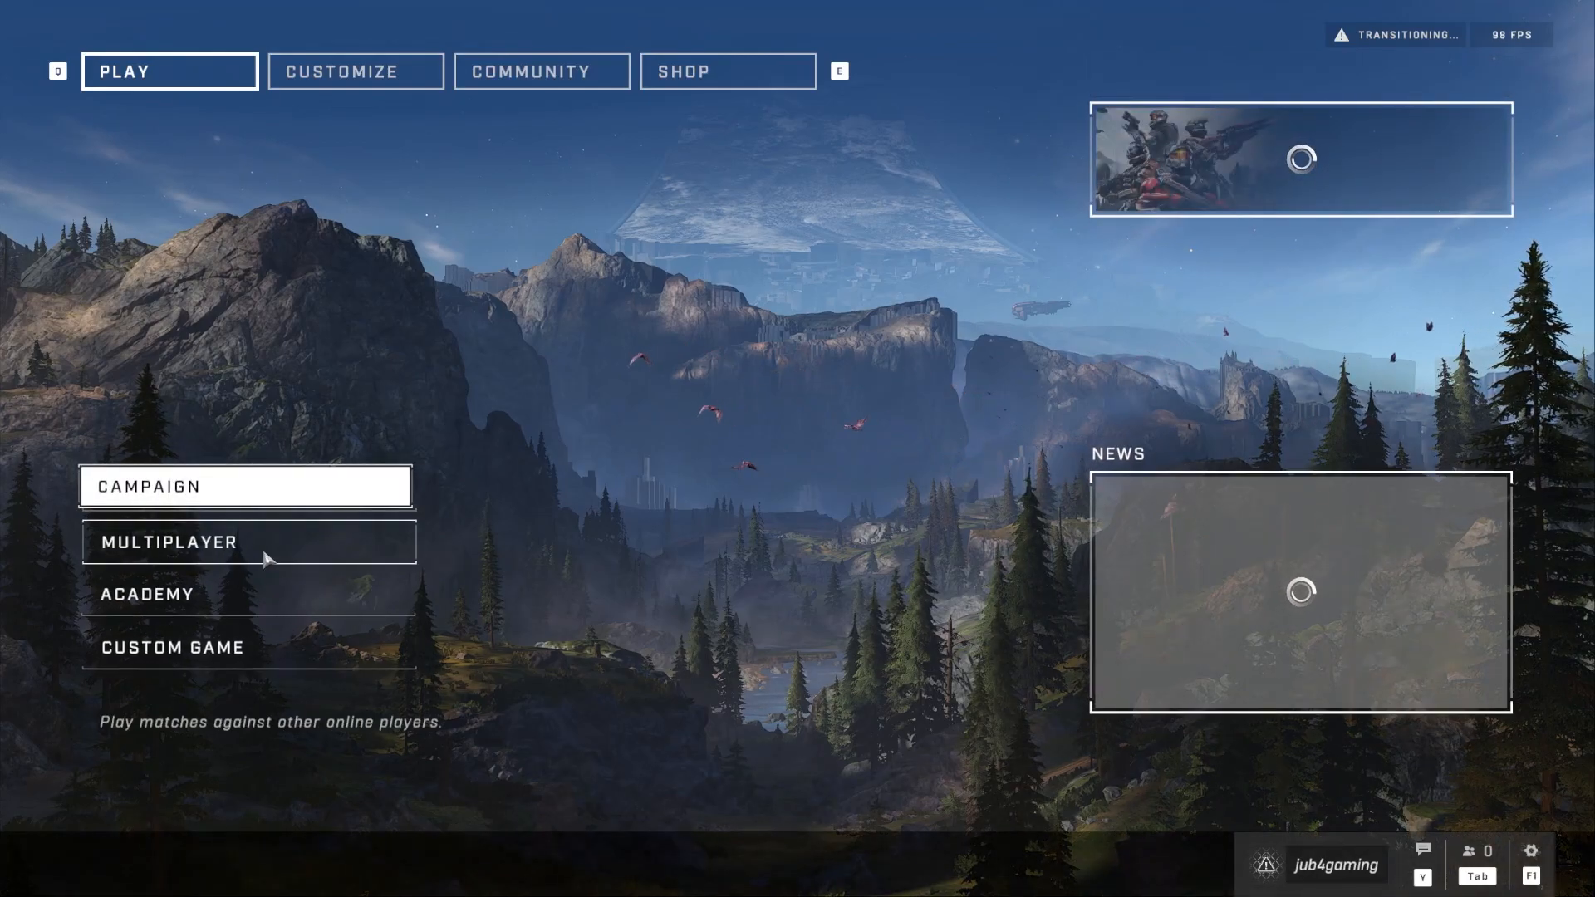
{"action": "left_click", "coordinate": [166, 542]}
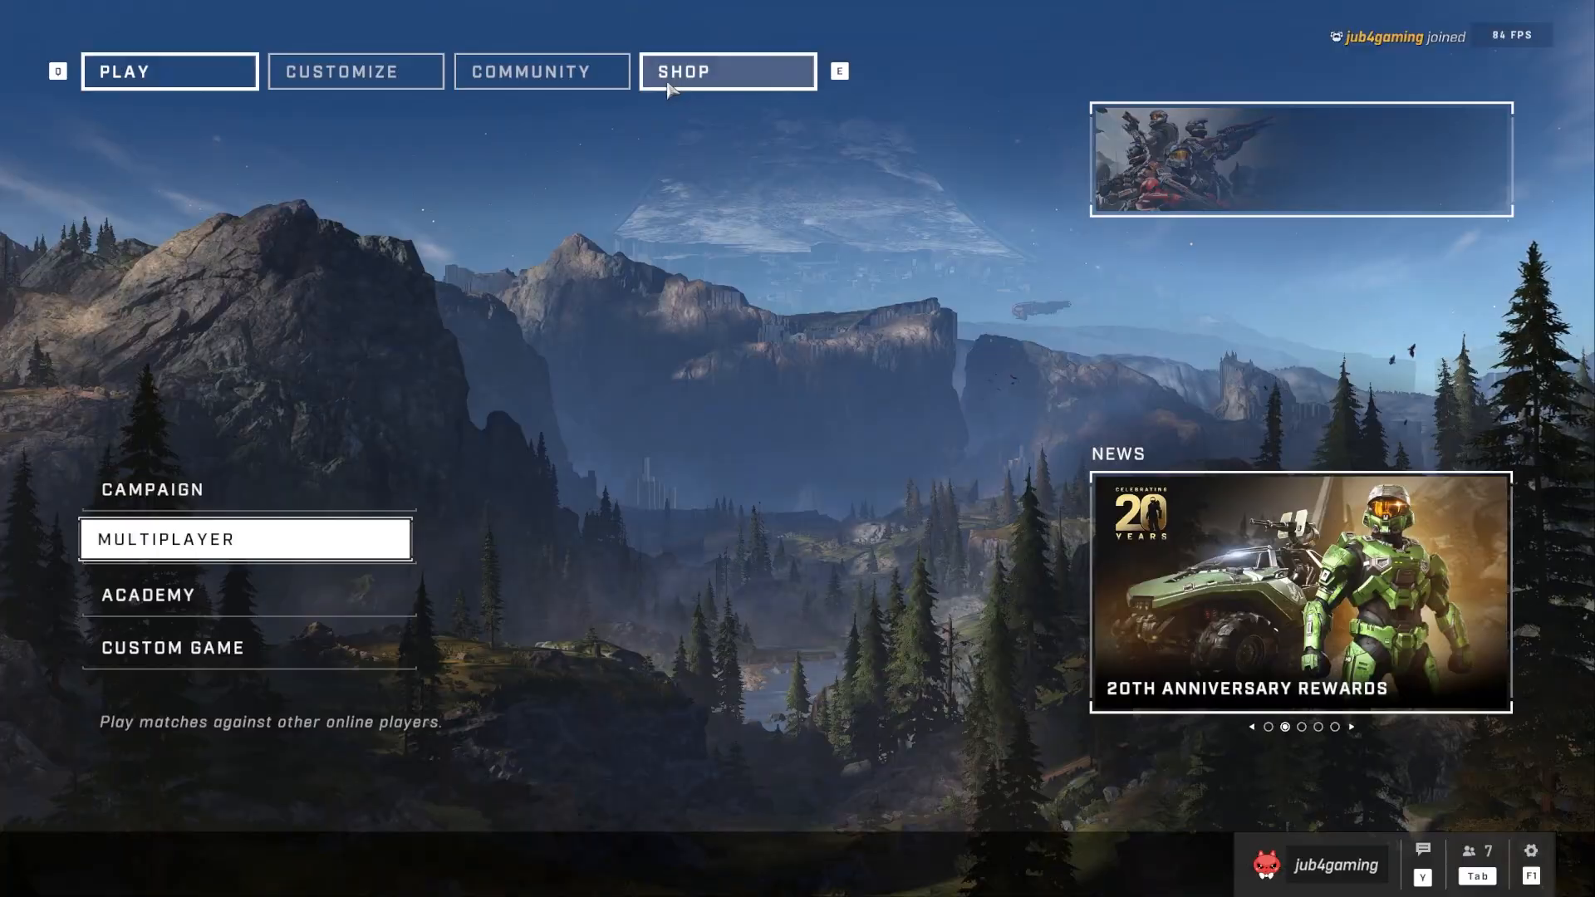
Browse the Shop briefly, then return to the Play menu.
{"action": "left_click", "coordinate": [689, 71]}
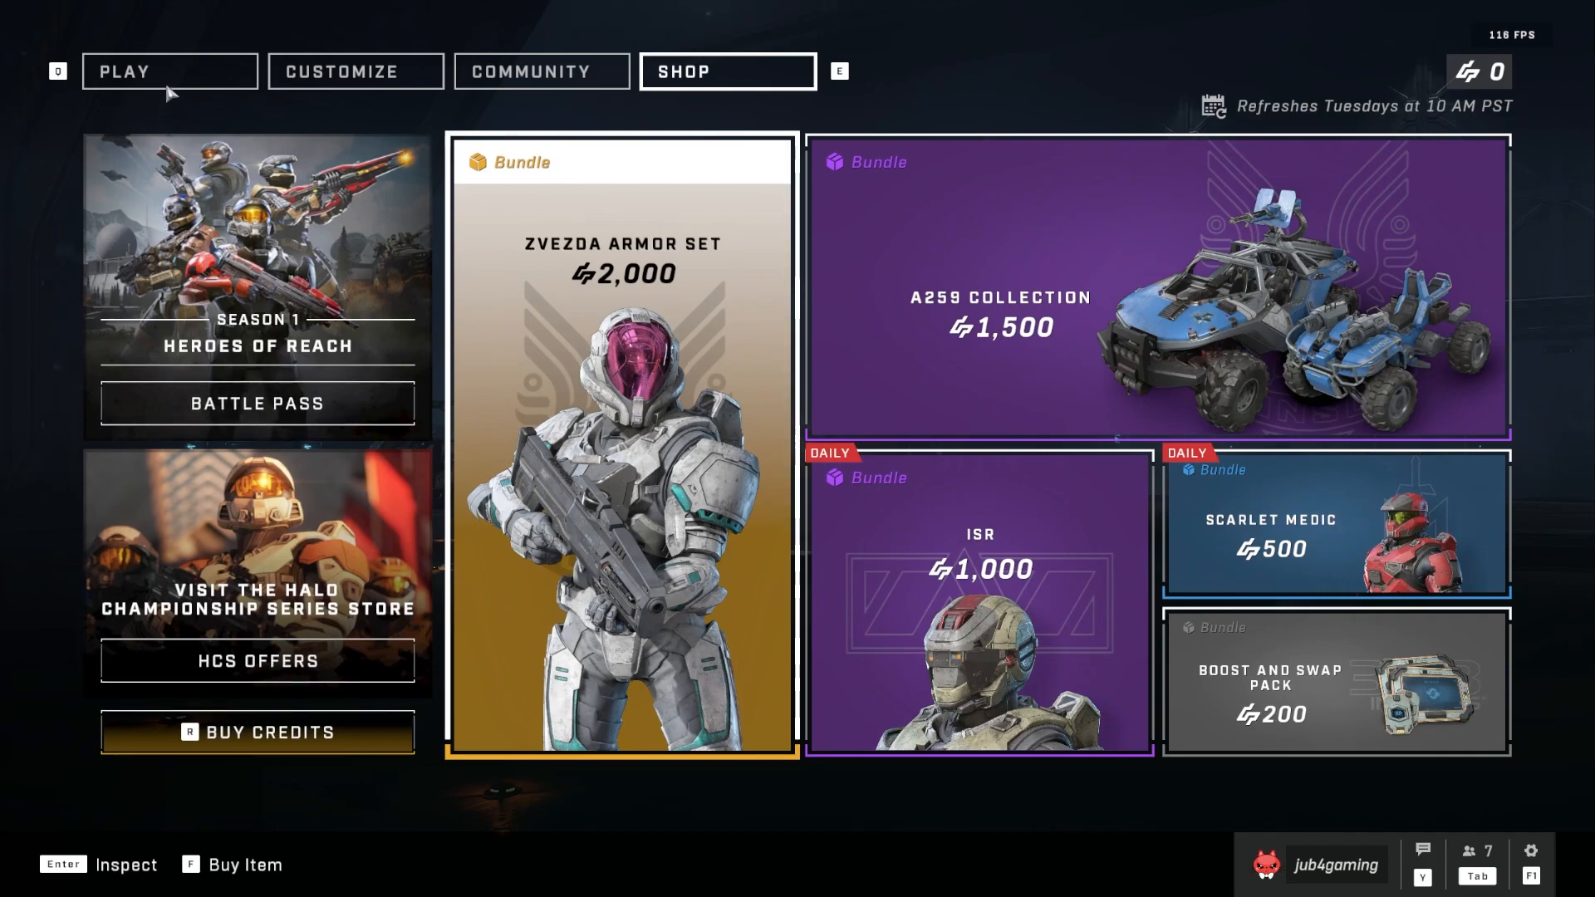
{"action": "left_click", "coordinate": [125, 71]}
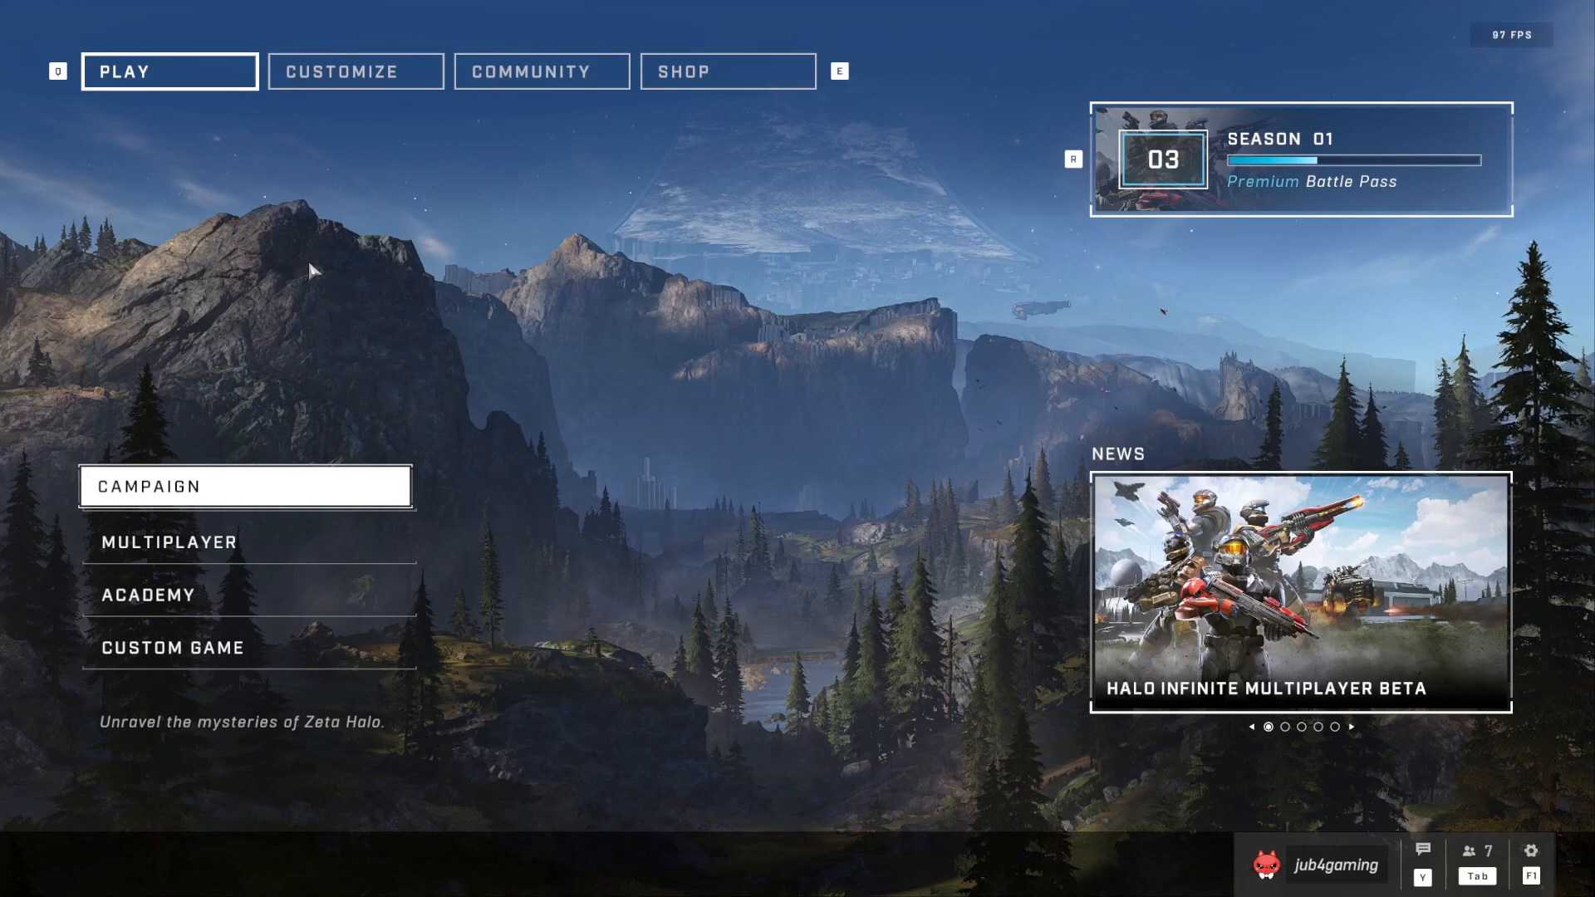
{"action": "mouse_move", "coordinate": [334, 538]}
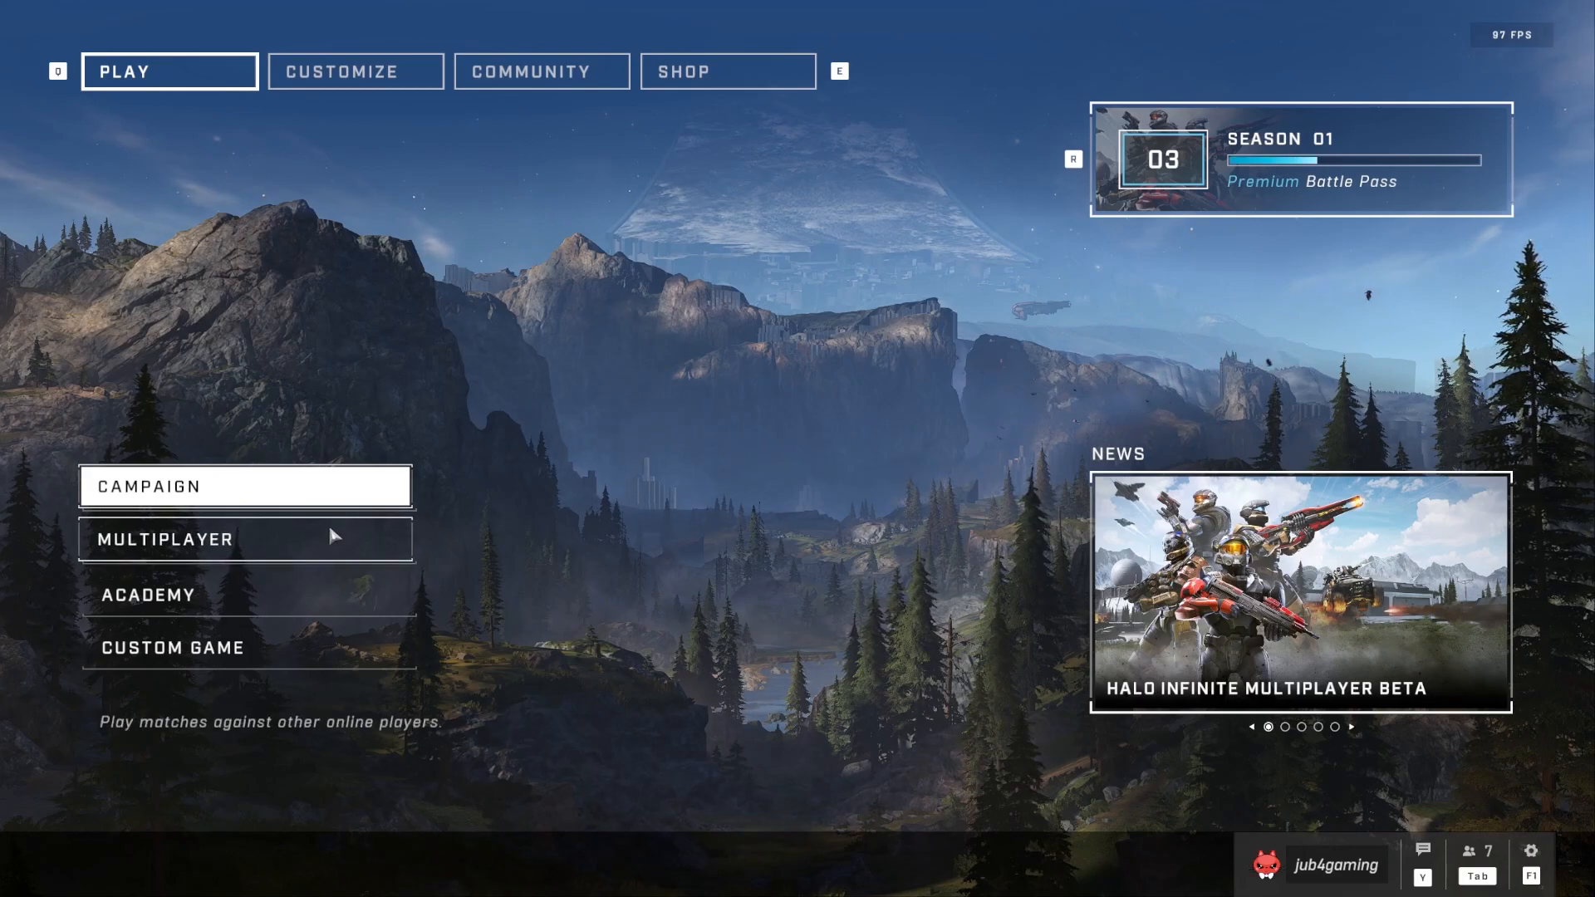
{"action": "mouse_move", "coordinate": [247, 579]}
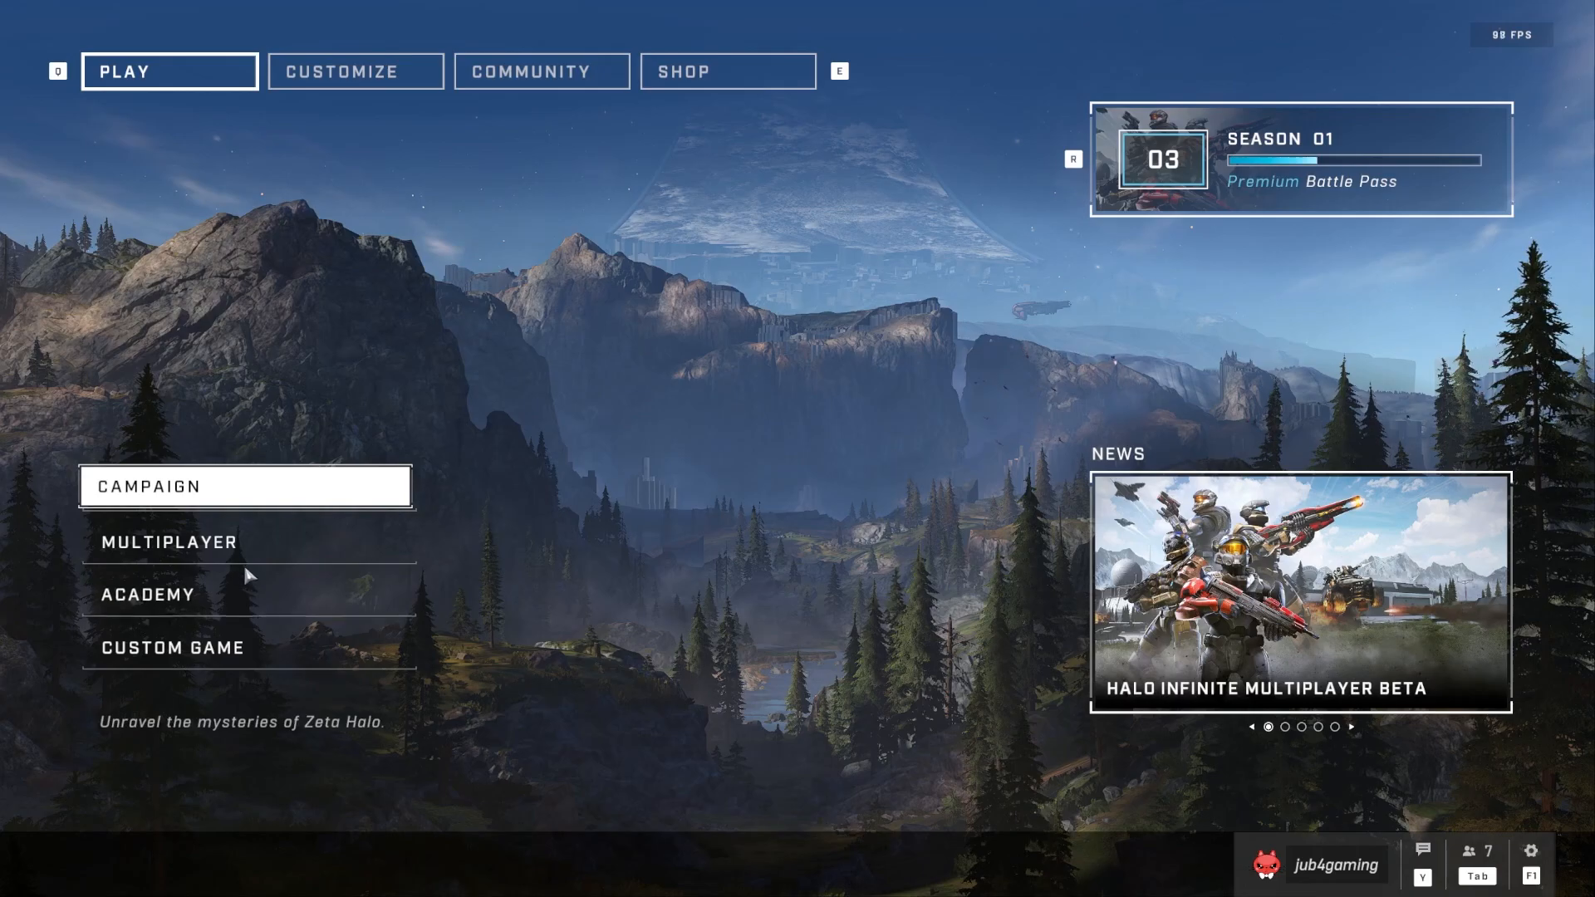
Open the Multiplayer playlists (Bot Bootcamp, Quick Play, Big Team Battle, Ranked Arena).
{"action": "left_click", "coordinate": [164, 565]}
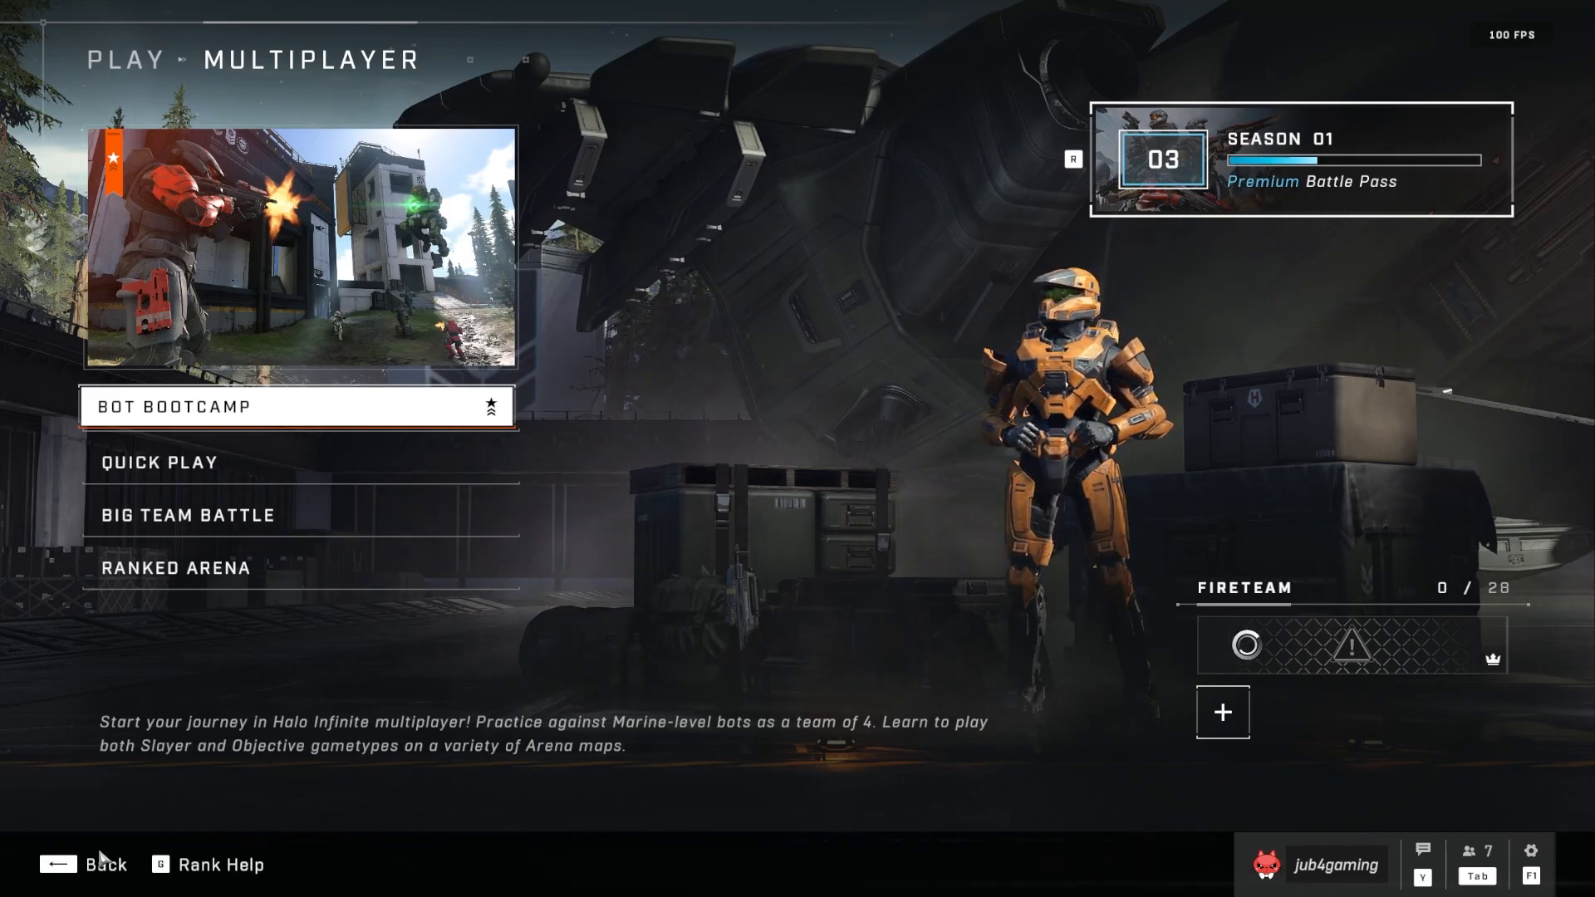
{"action": "mouse_move", "coordinate": [679, 650]}
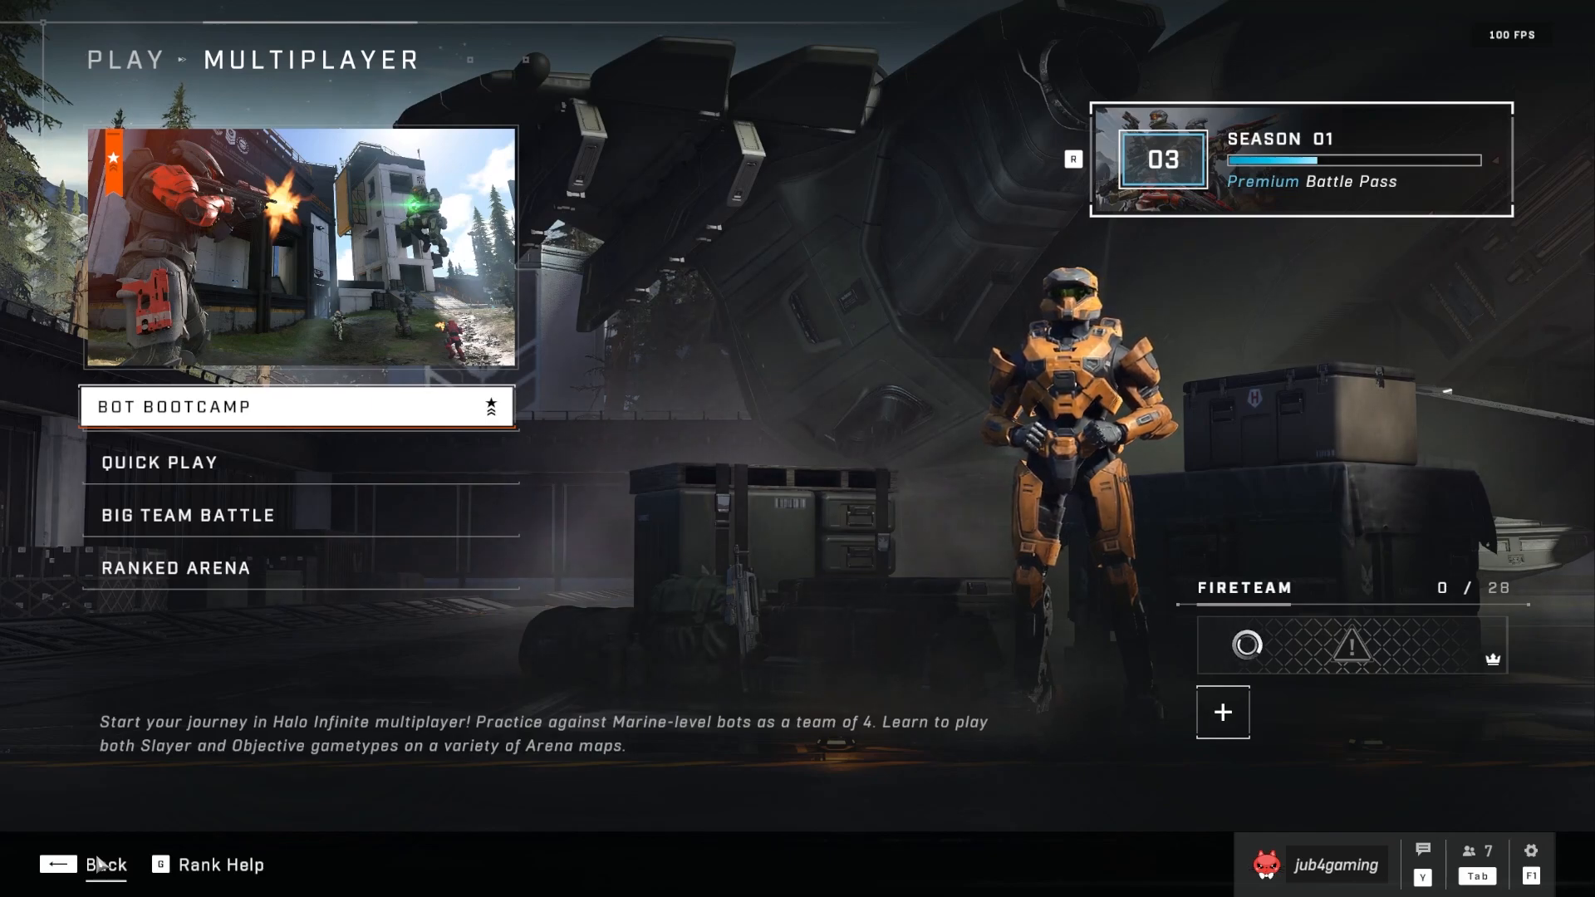
Back out of the multiplayer playlists to the main Play menu.
{"action": "left_click", "coordinate": [101, 866]}
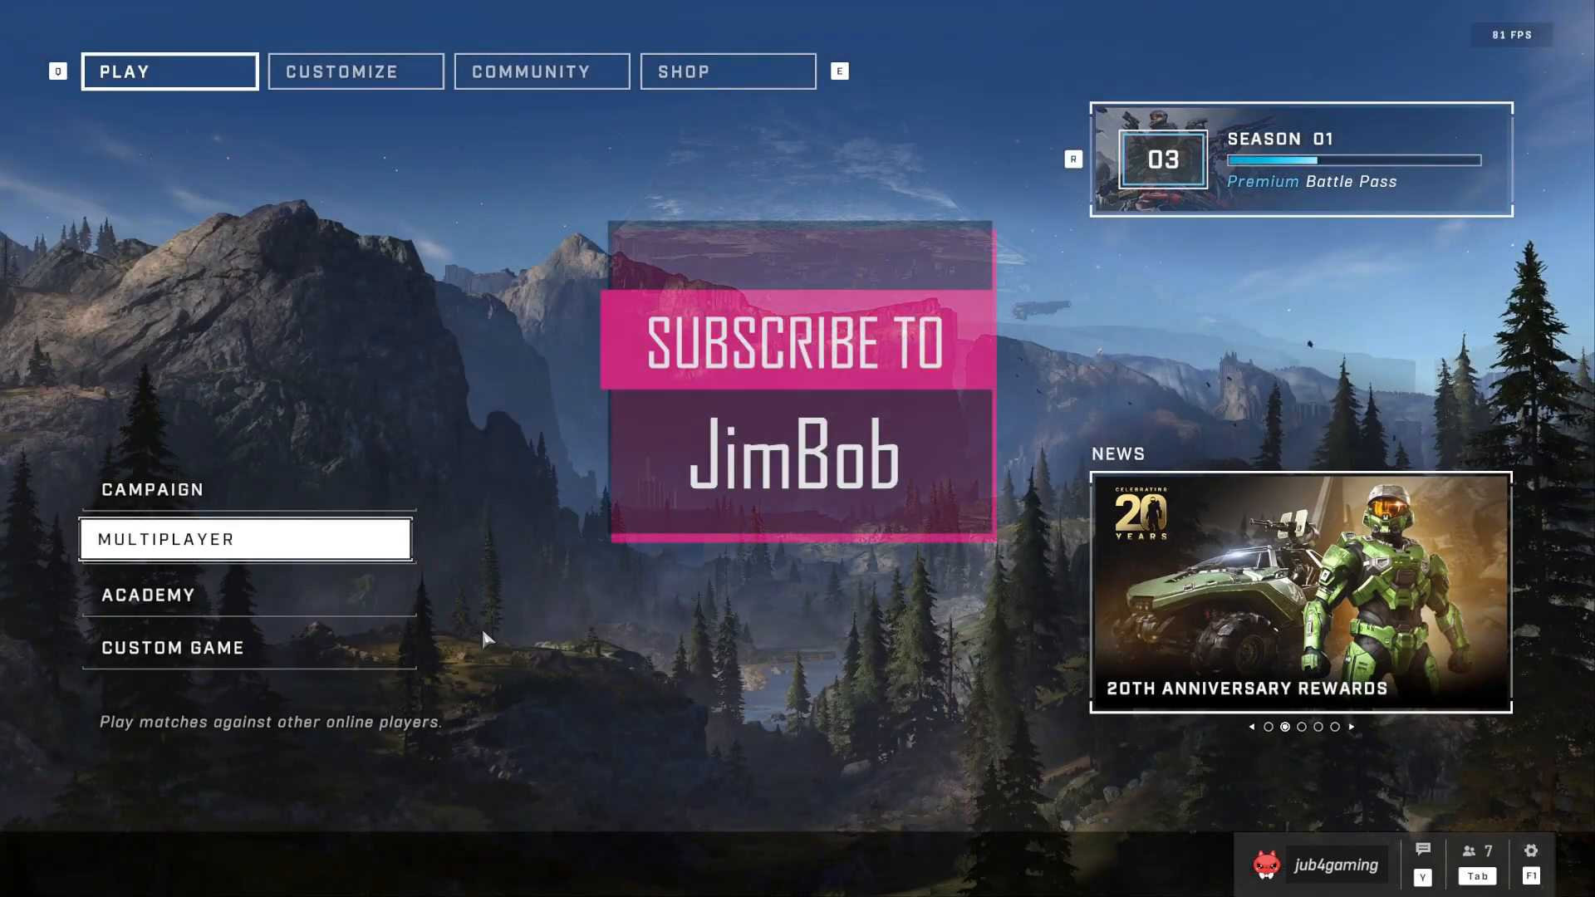
{"action": "mouse_move", "coordinate": [1458, 250]}
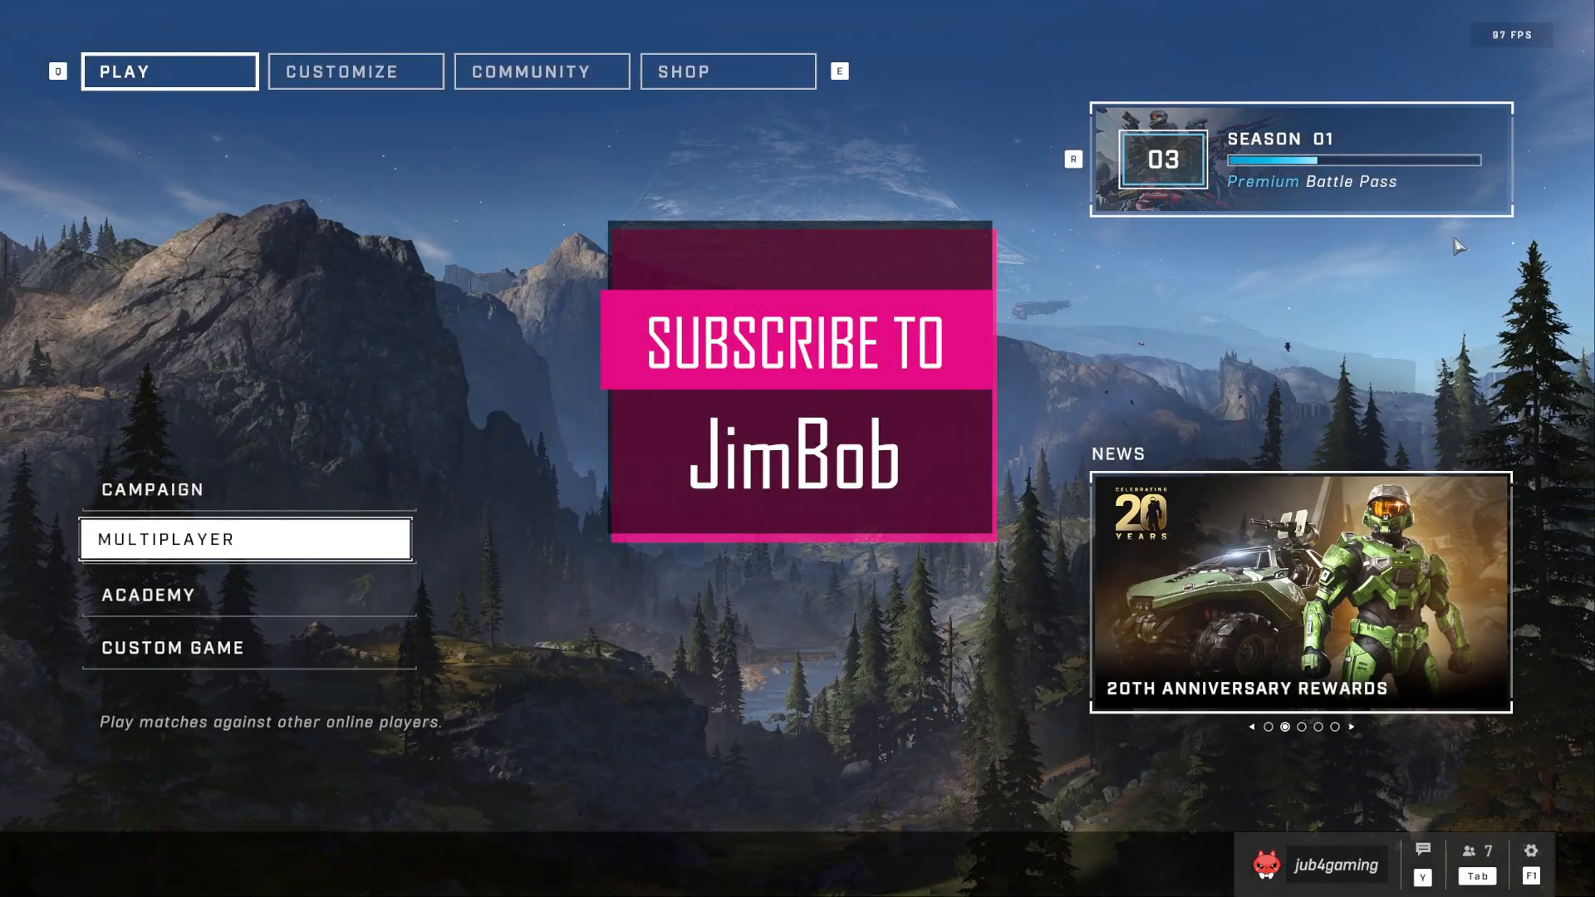